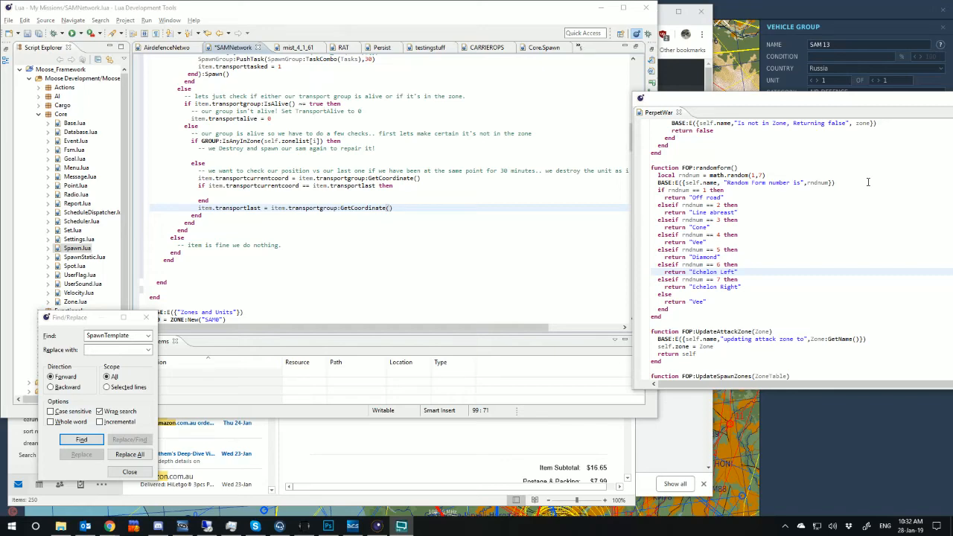
Launch LotAtc 4 DCS from the taskbar over the Lua Development Tools editor.
{"action": "left_click", "coordinate": [11, 527]}
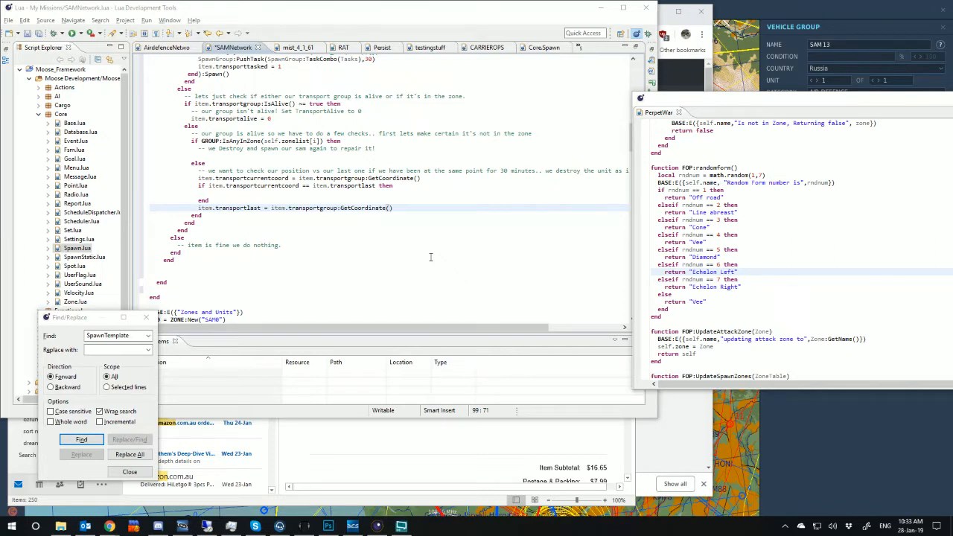
{"action": "left_click", "coordinate": [426, 527]}
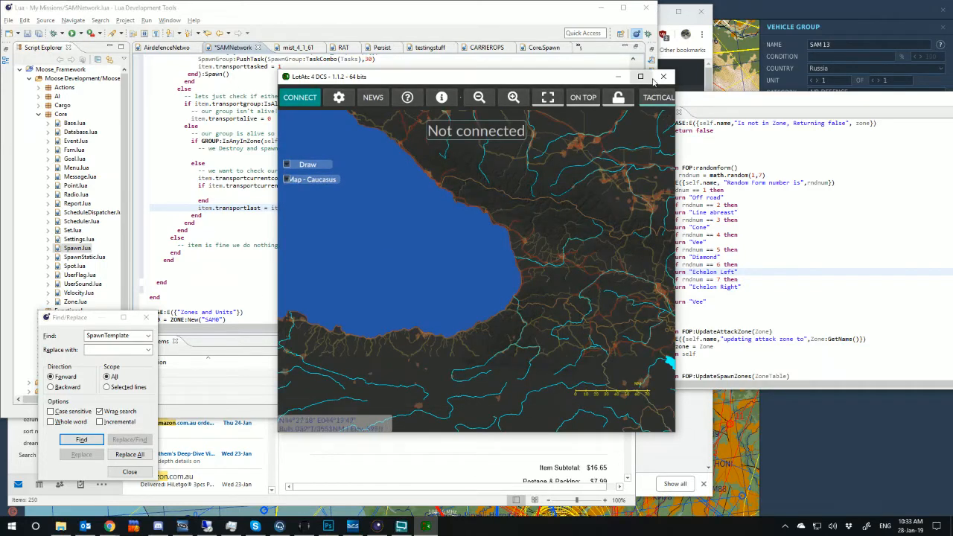
Maximize LotAtc and toggle bearings and metric units, ending on true bearings and imperial.
{"action": "left_click", "coordinate": [640, 76]}
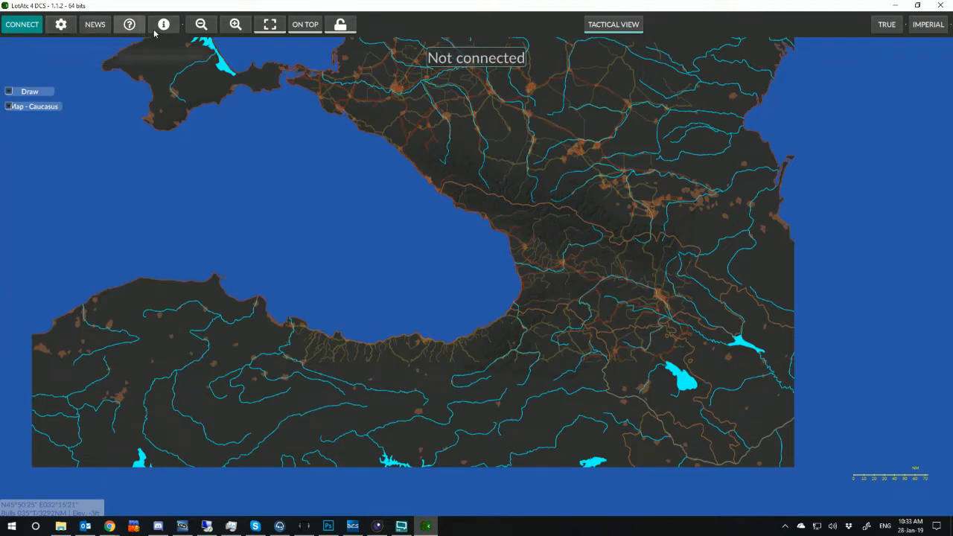
{"action": "mouse_move", "coordinate": [201, 25]}
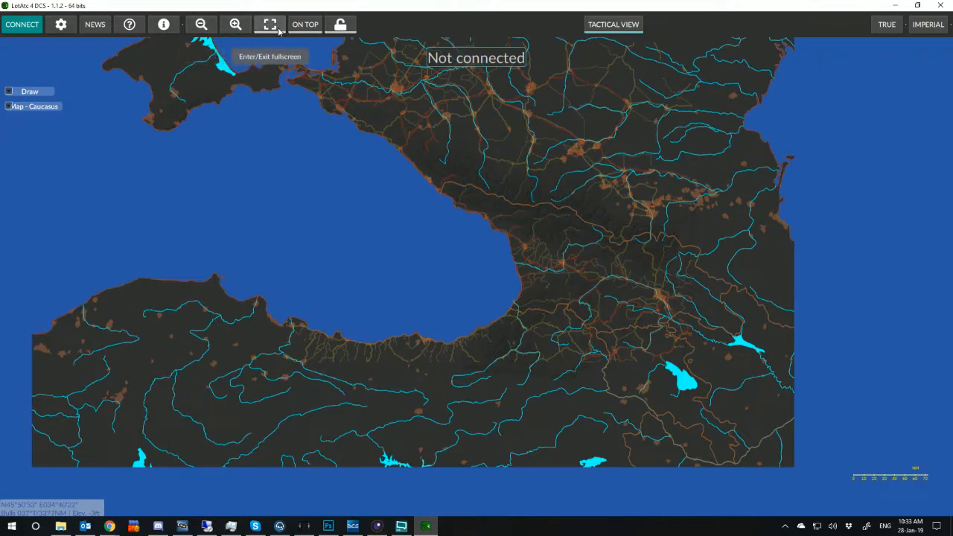
{"action": "mouse_move", "coordinate": [305, 25]}
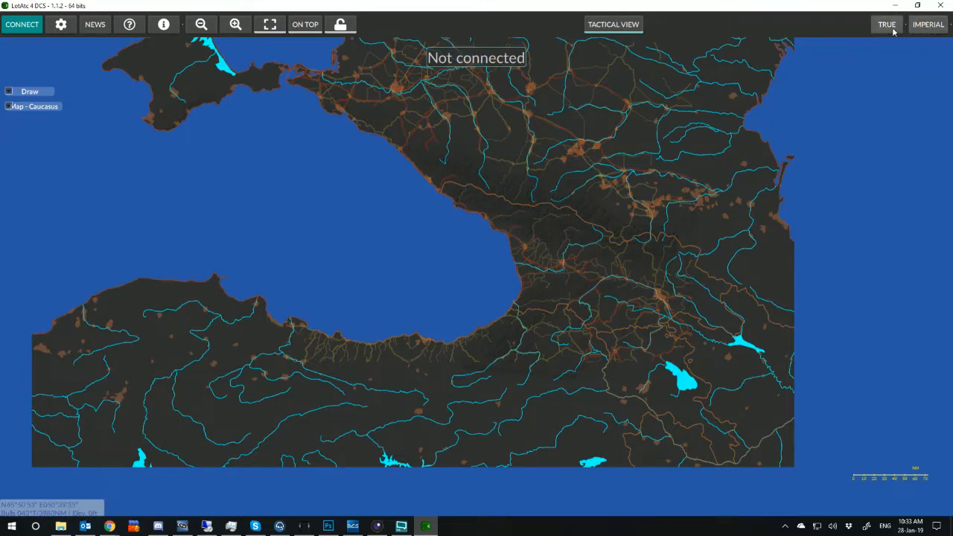
{"action": "left_click", "coordinate": [887, 23]}
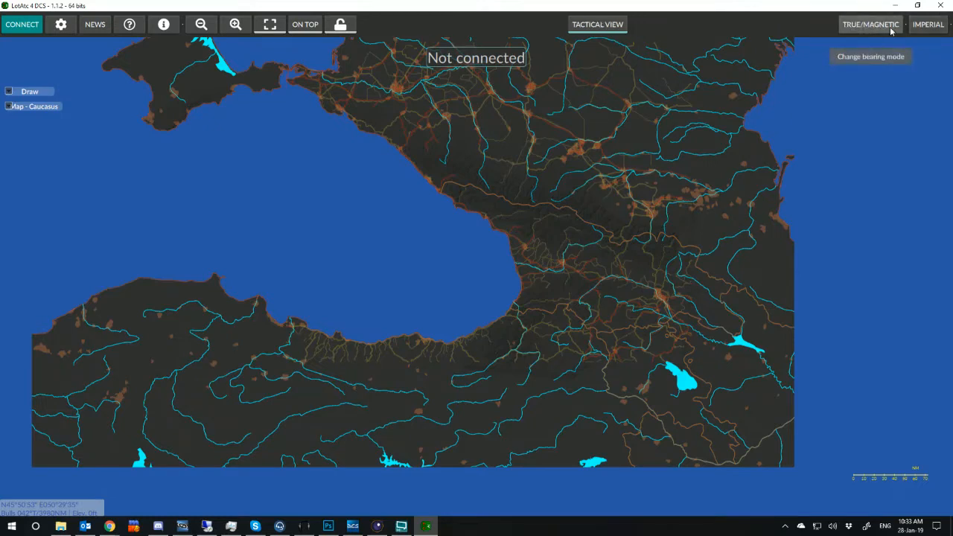
{"action": "left_click", "coordinate": [928, 23]}
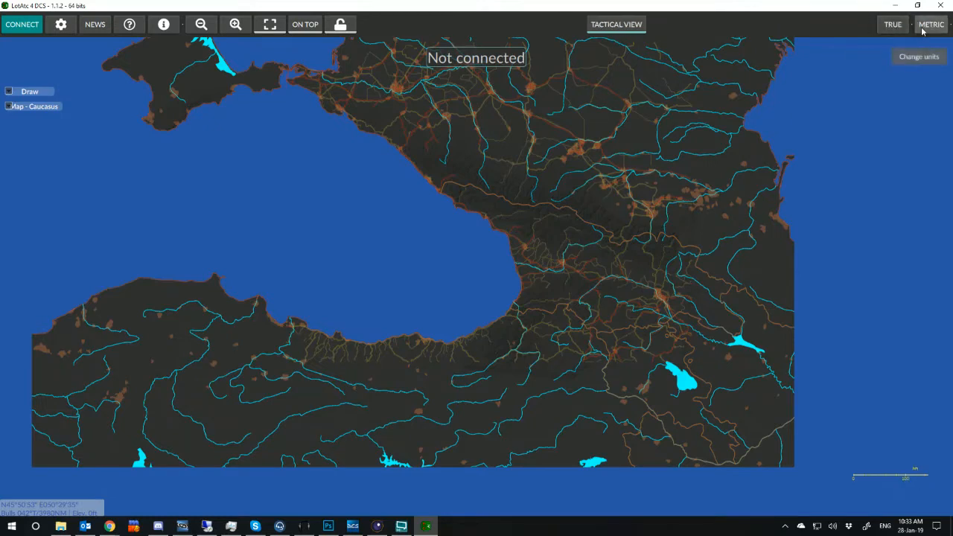
{"action": "left_click", "coordinate": [931, 24]}
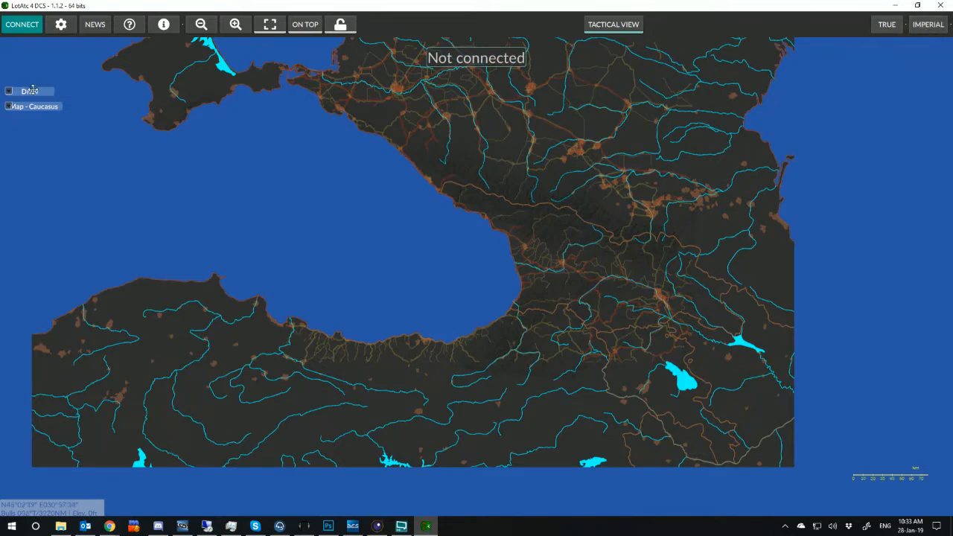
Dock the Map - Caucasus settings panel as a tab beside the tactical view.
{"action": "left_click", "coordinate": [33, 105]}
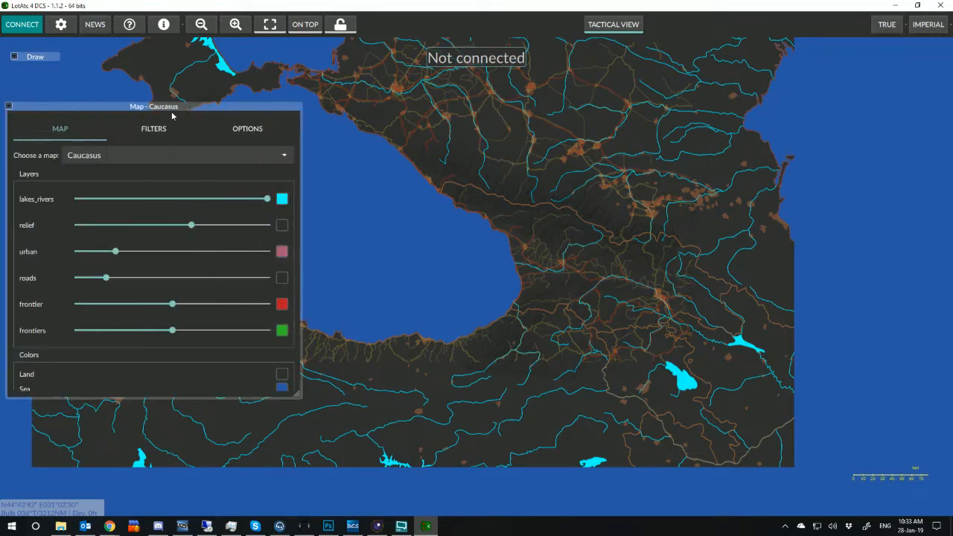
{"action": "left_click_drag", "start_coordinate": [171, 106], "coordinate": [286, 79]}
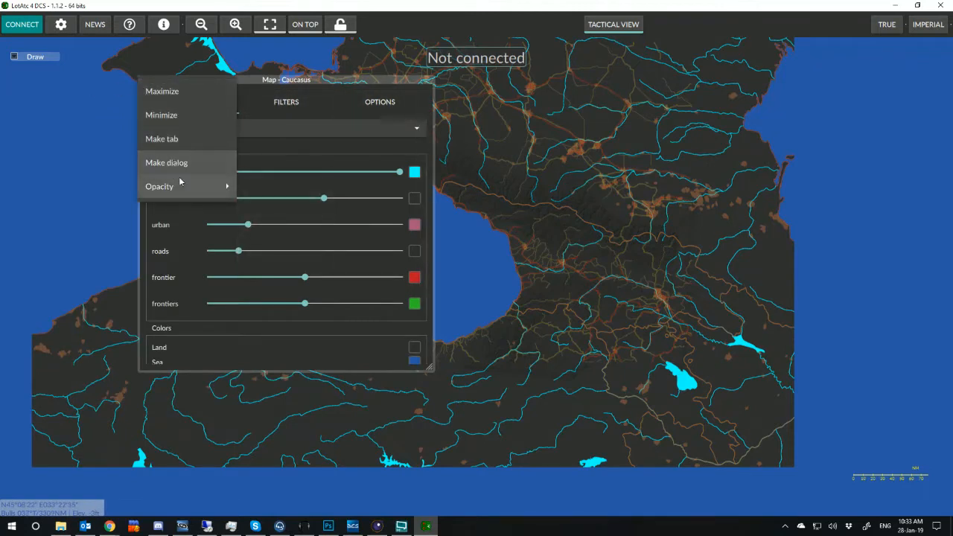
{"action": "left_click", "coordinate": [161, 138]}
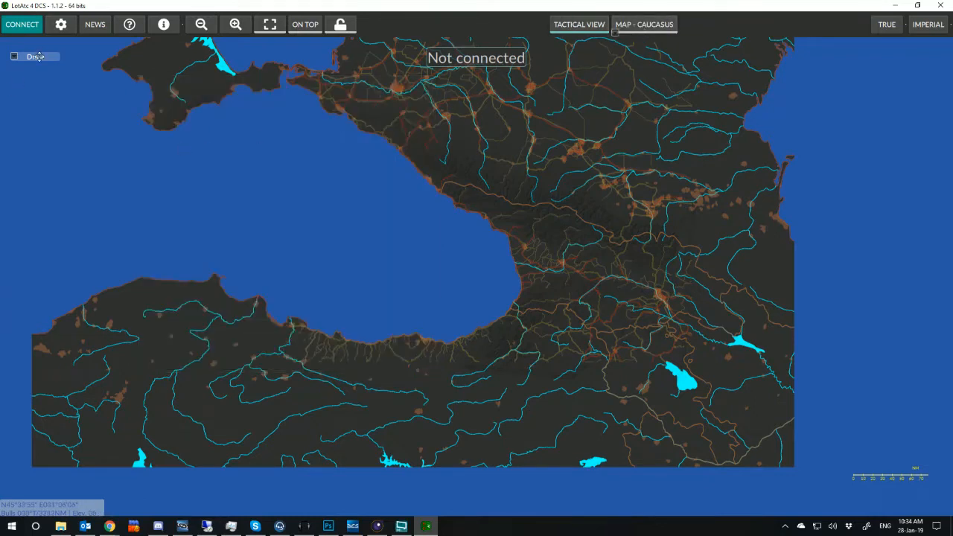
{"action": "left_click", "coordinate": [34, 56]}
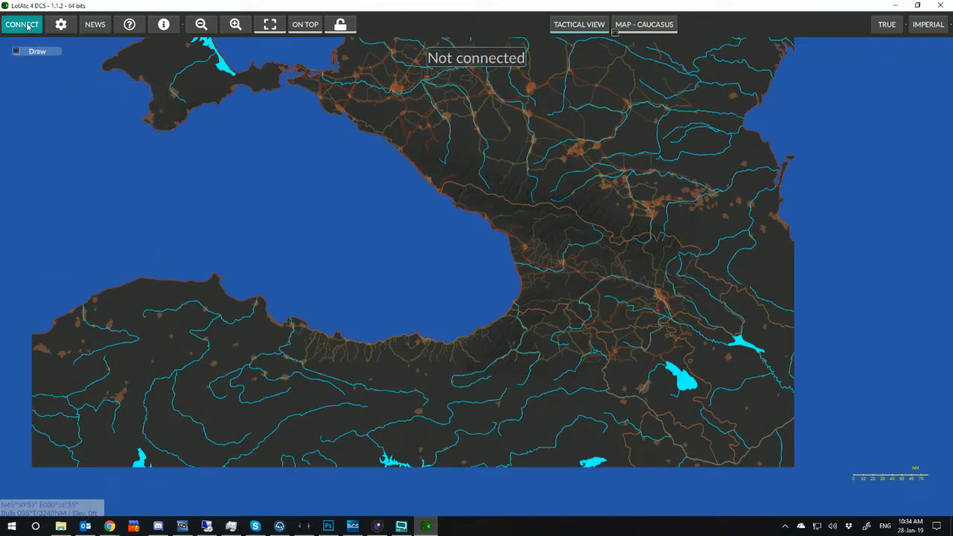
Review the Mine server profile's Blue coalition, password and Pseudo fields in the Connect dialog.
{"action": "left_click", "coordinate": [22, 23]}
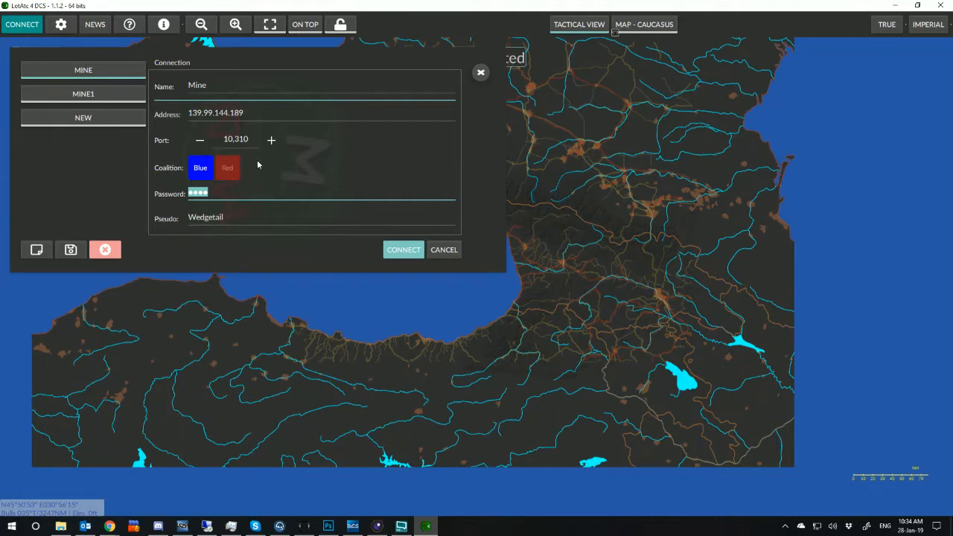
{"action": "triple_click", "coordinate": [206, 216]}
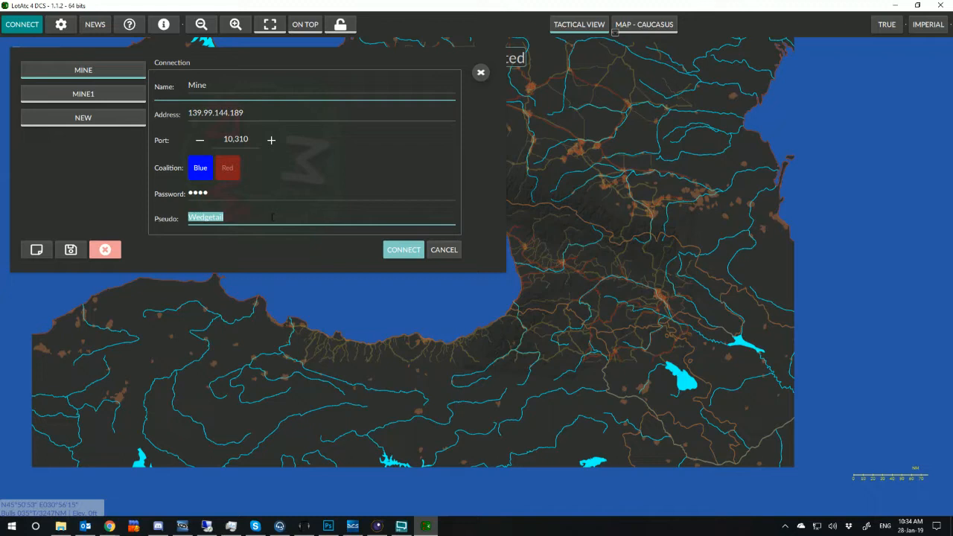
{"action": "left_click", "coordinate": [320, 193]}
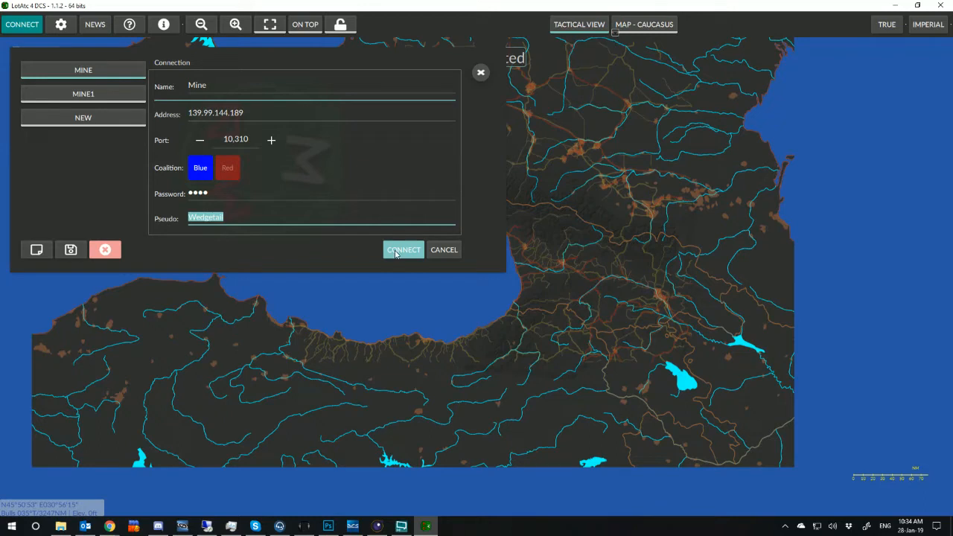
Connect to the Mine server as Wedgetail and load the mission data.
{"action": "left_click", "coordinate": [403, 250]}
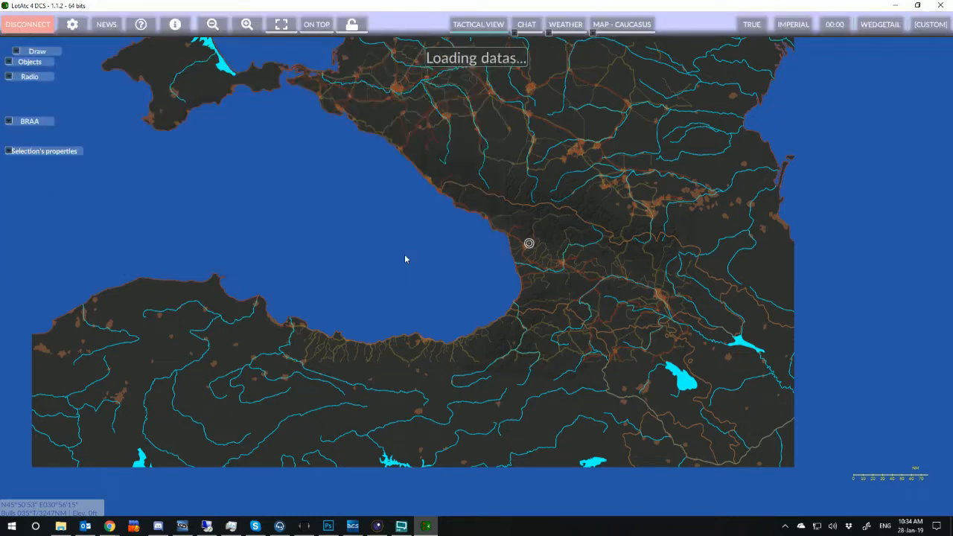
{"action": "mouse_move", "coordinate": [542, 184]}
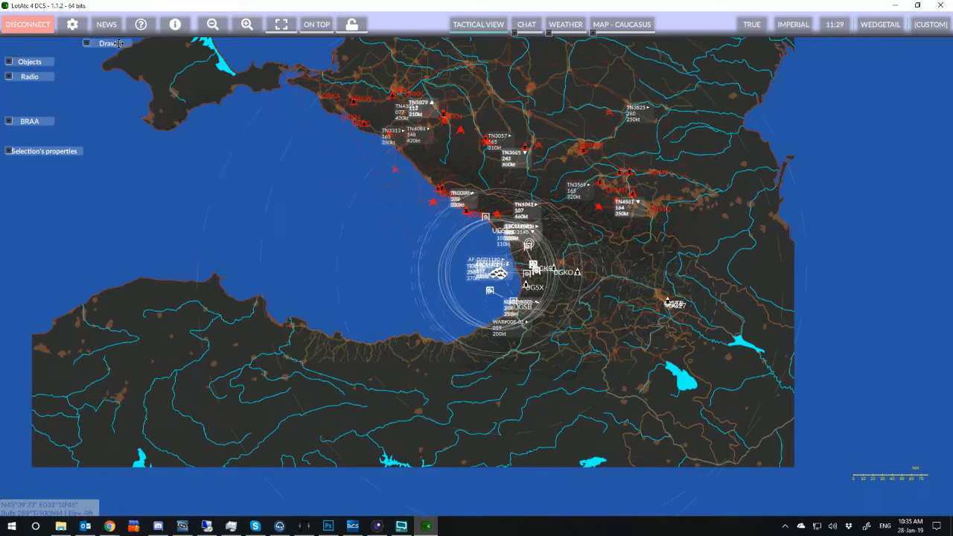
Show the Objects list lower on the left, wide enough for all columns, and browse it.
{"action": "left_click", "coordinate": [30, 61]}
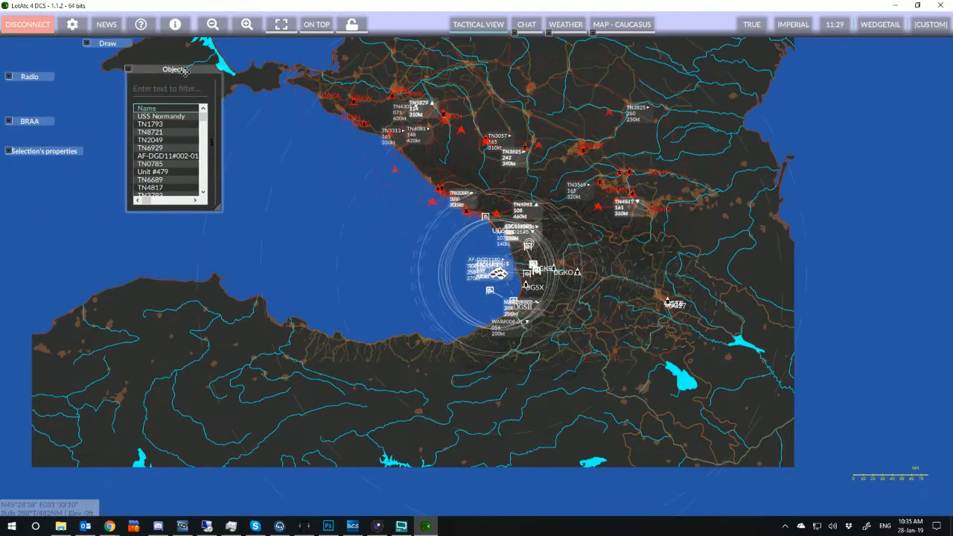
{"action": "left_click_drag", "start_coordinate": [175, 69], "coordinate": [58, 200]}
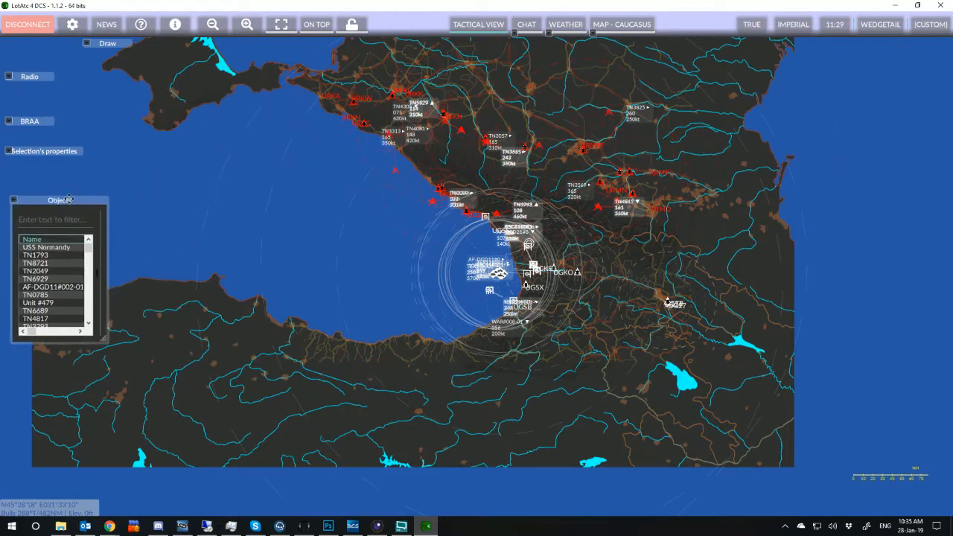
{"action": "left_click_drag", "start_coordinate": [60, 200], "coordinate": [96, 185]}
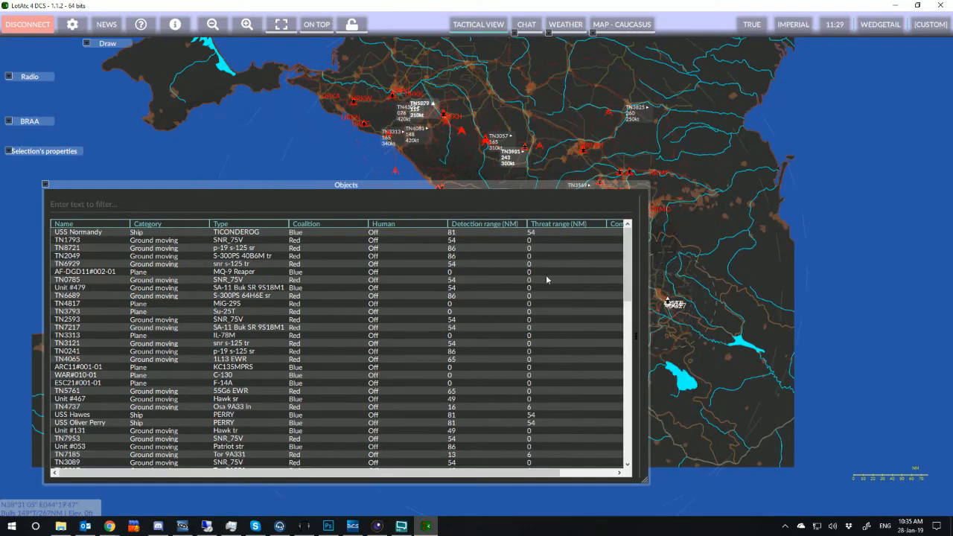
{"action": "scroll", "scroll_direction": "down", "scroll_amount": 3}
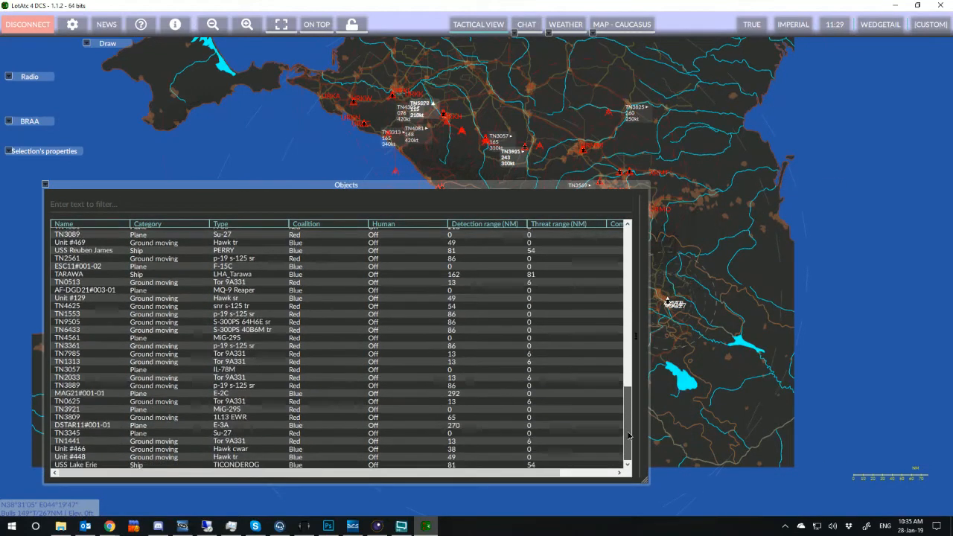
{"action": "scroll", "scroll_direction": "down", "scroll_amount": 3}
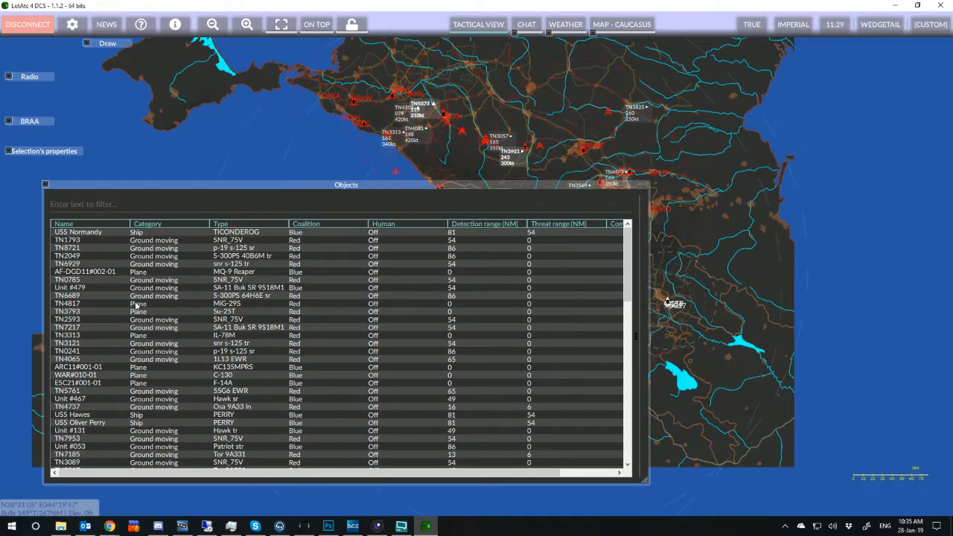
{"action": "scroll", "scroll_direction": "down", "scroll_amount": 3}
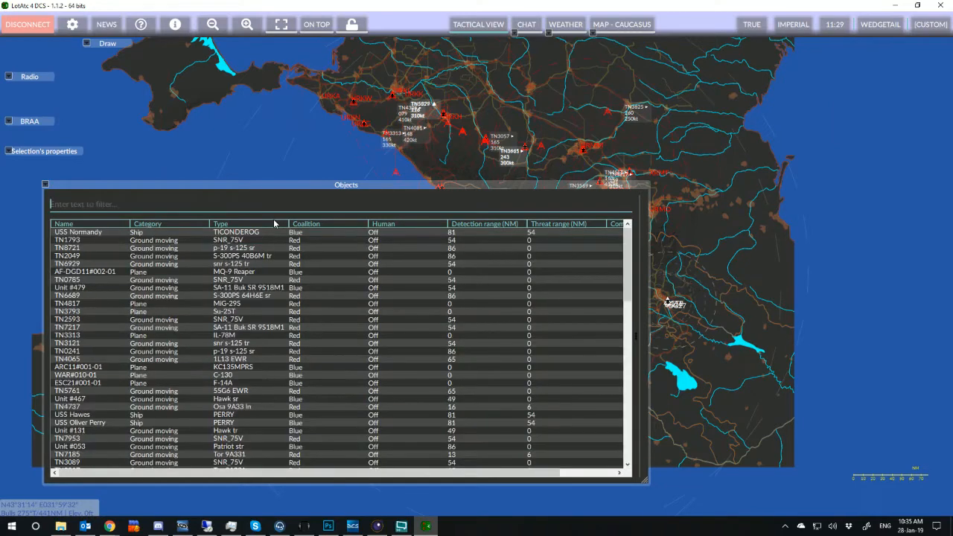
Filter objects by 'dstar', select E-3A DSTAR11#001-01, and shrink the list to a small panel.
{"action": "type", "text": "d"}
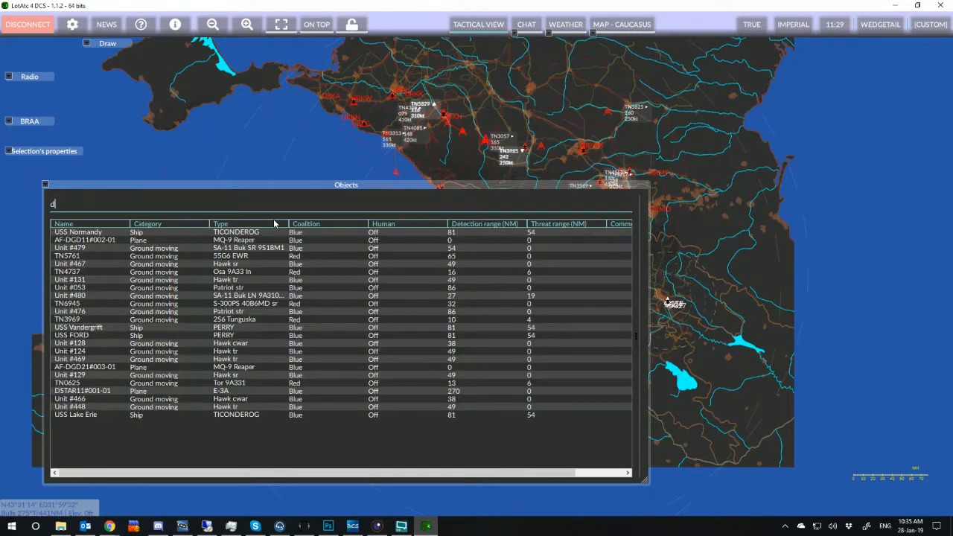
{"action": "type", "text": "star"}
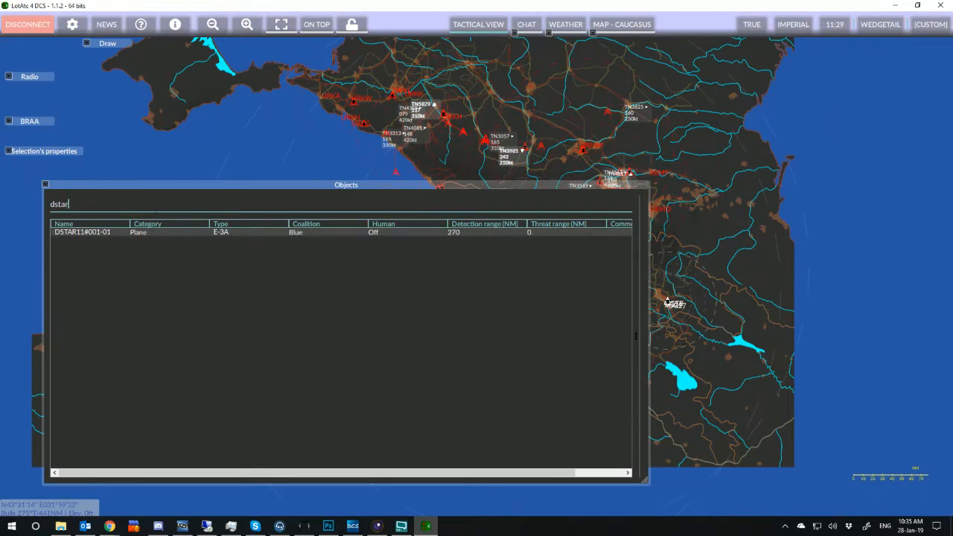
{"action": "left_click", "coordinate": [81, 231]}
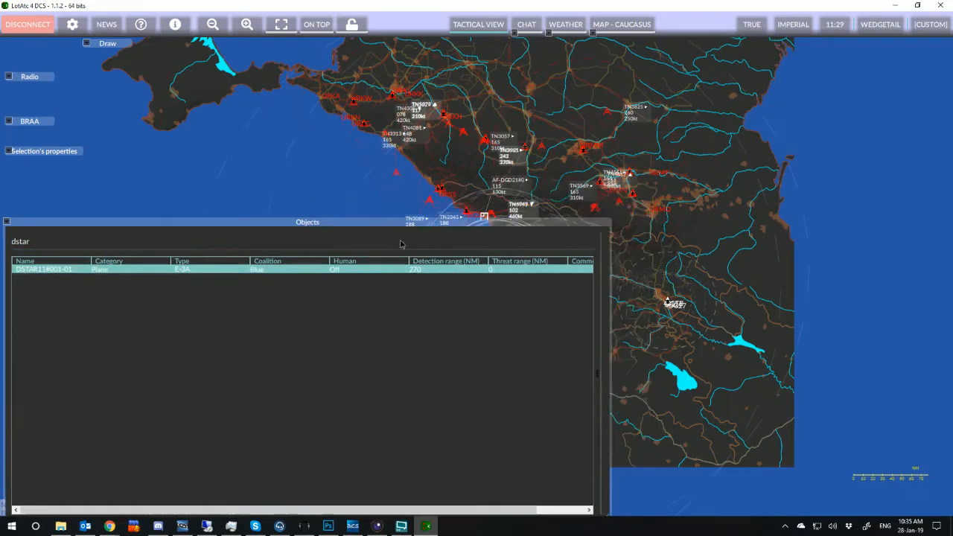
{"action": "left_click_drag", "start_coordinate": [308, 222], "coordinate": [332, 235]}
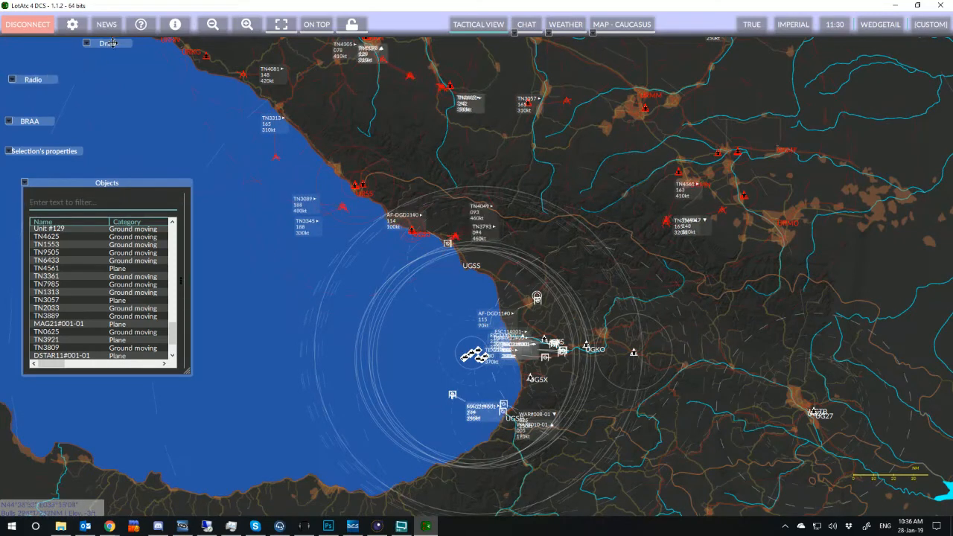
Load the saved no-fly and disputed zone drawings from file via Draw edit mode.
{"action": "left_click", "coordinate": [108, 42]}
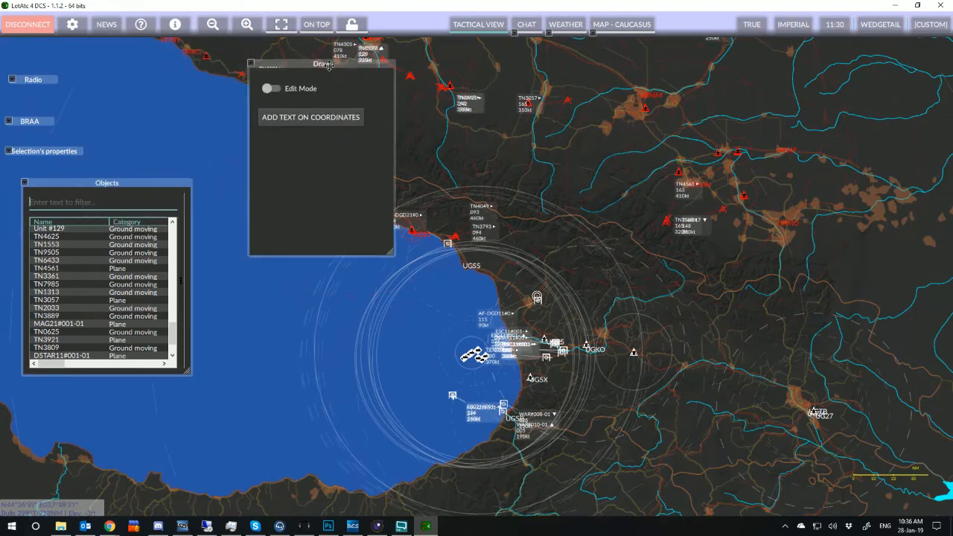
{"action": "left_click", "coordinate": [271, 88]}
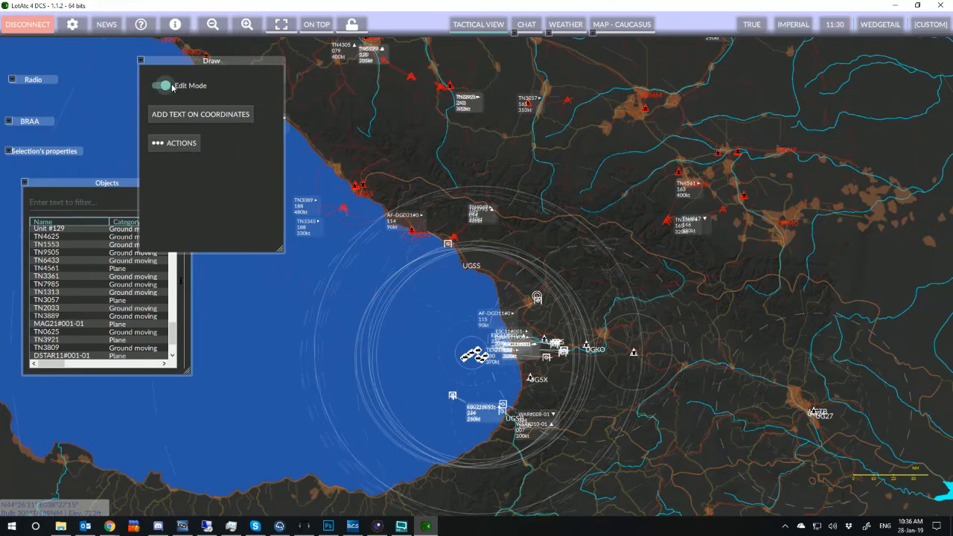
{"action": "left_click", "coordinate": [180, 142]}
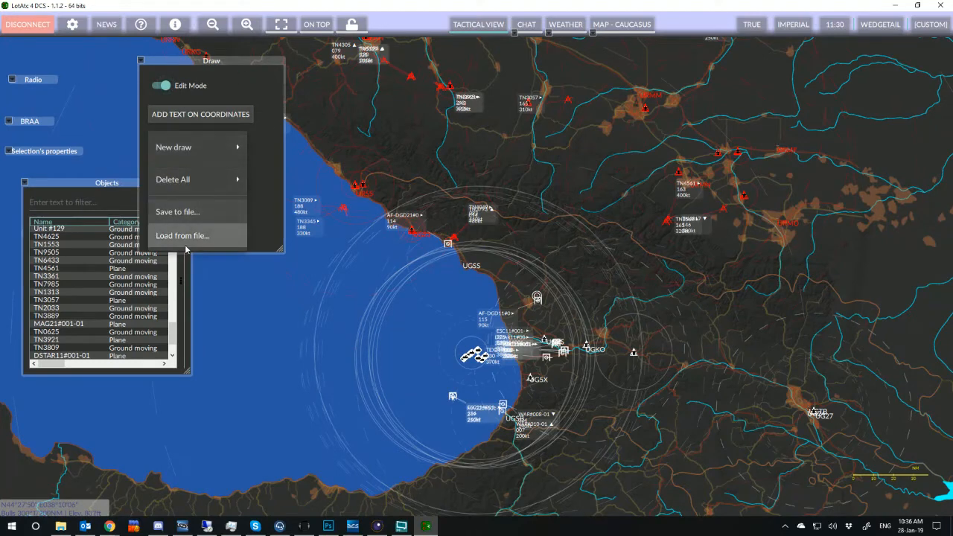
{"action": "left_click", "coordinate": [183, 236]}
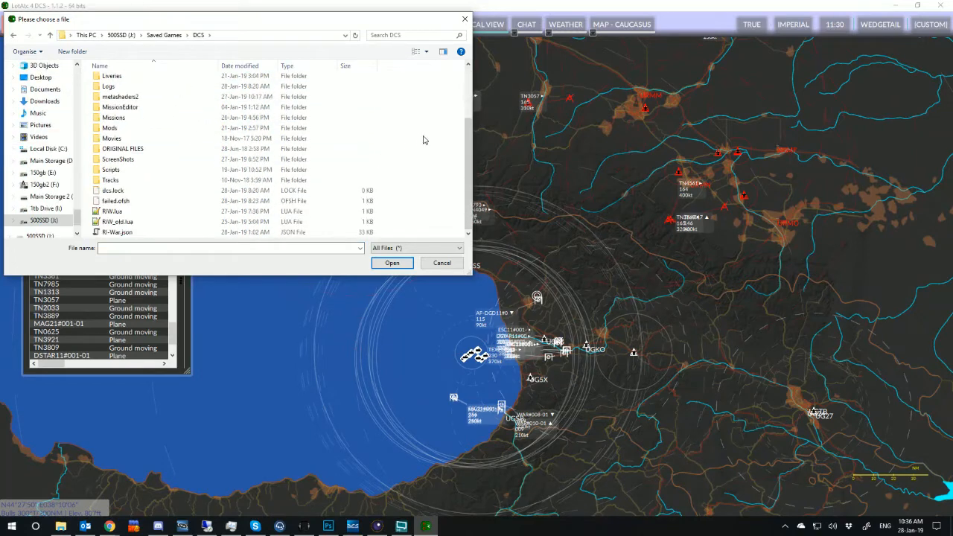
{"action": "left_click", "coordinate": [117, 232]}
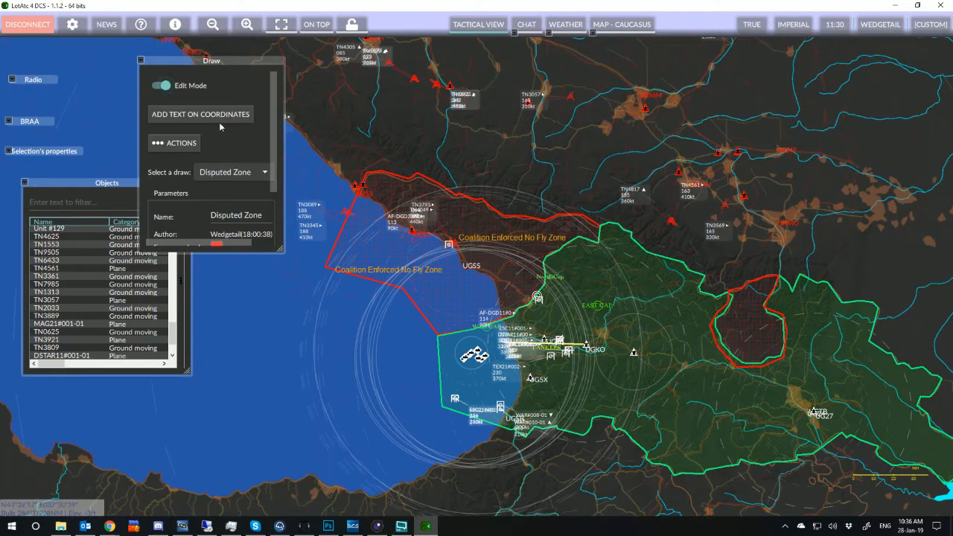
Leave drawing edit mode and bring up the BRAA measurement list.
{"action": "left_click", "coordinate": [180, 143]}
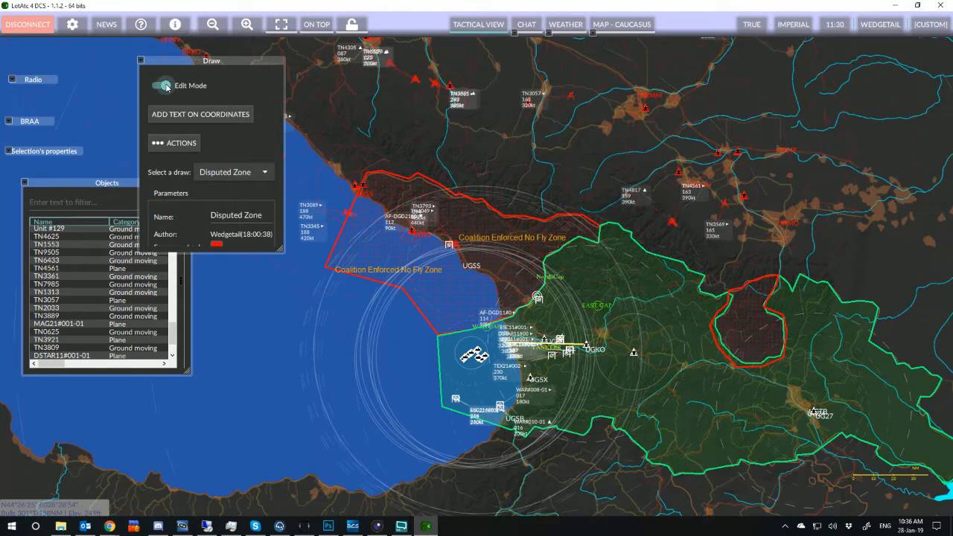
{"action": "left_click", "coordinate": [161, 85]}
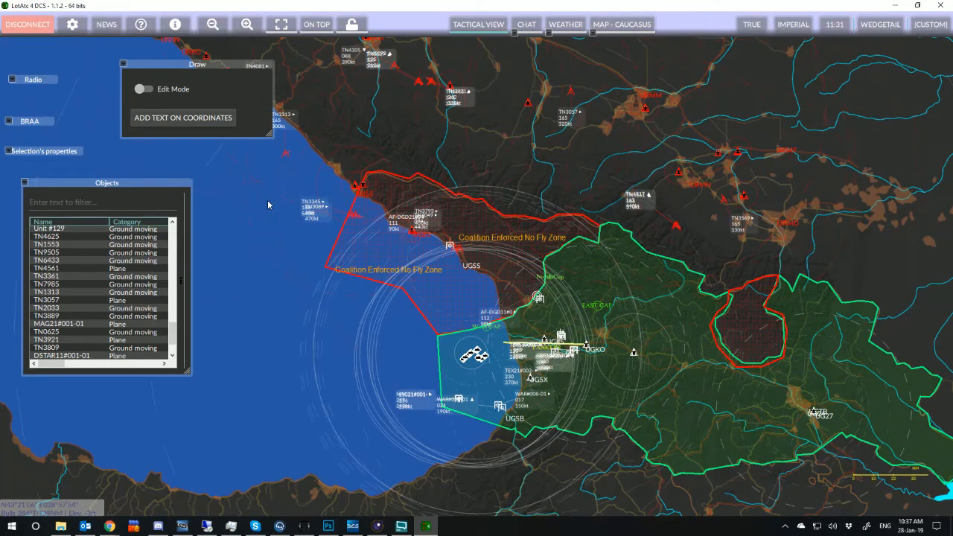
{"action": "left_click", "coordinate": [30, 121]}
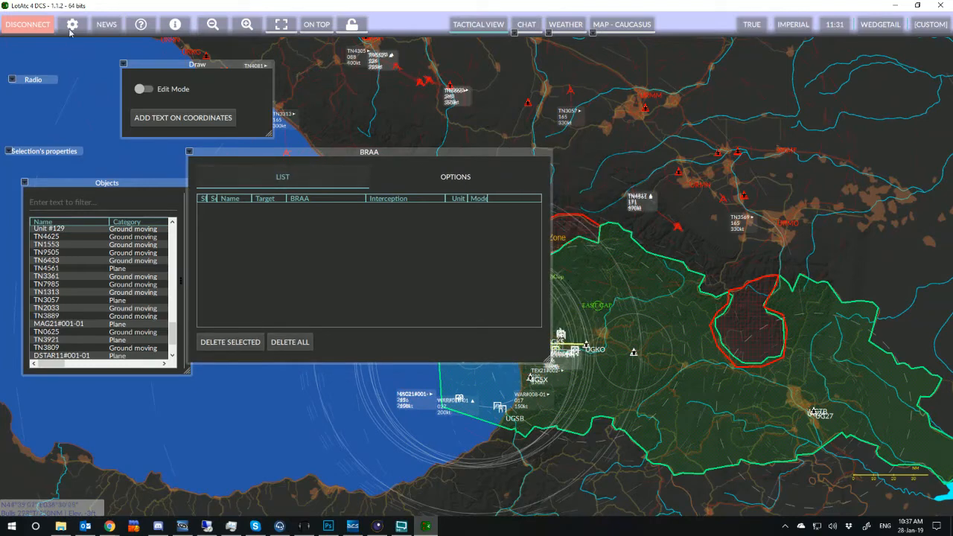
Move the empty BRAA panel to the left side of the map.
{"action": "left_click", "coordinate": [73, 23]}
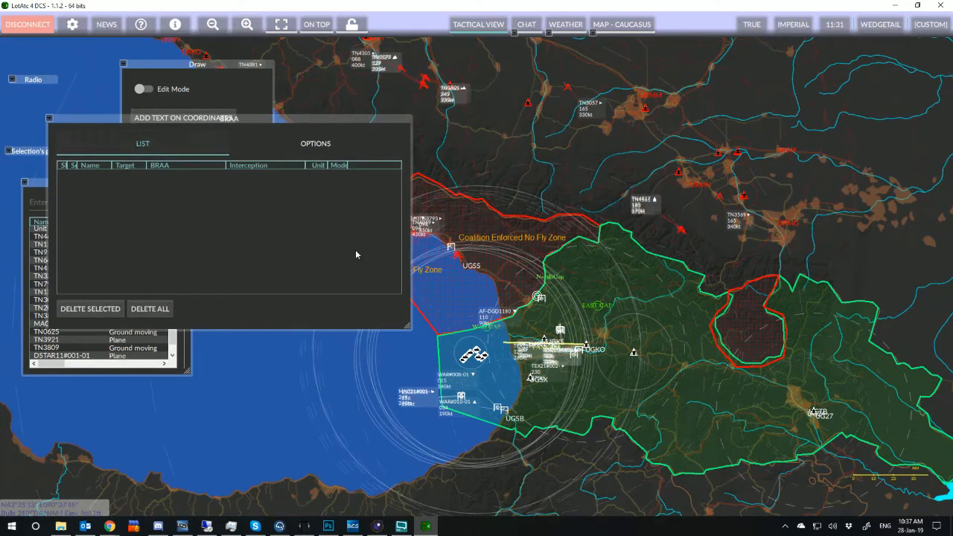
{"action": "mouse_move", "coordinate": [522, 169]}
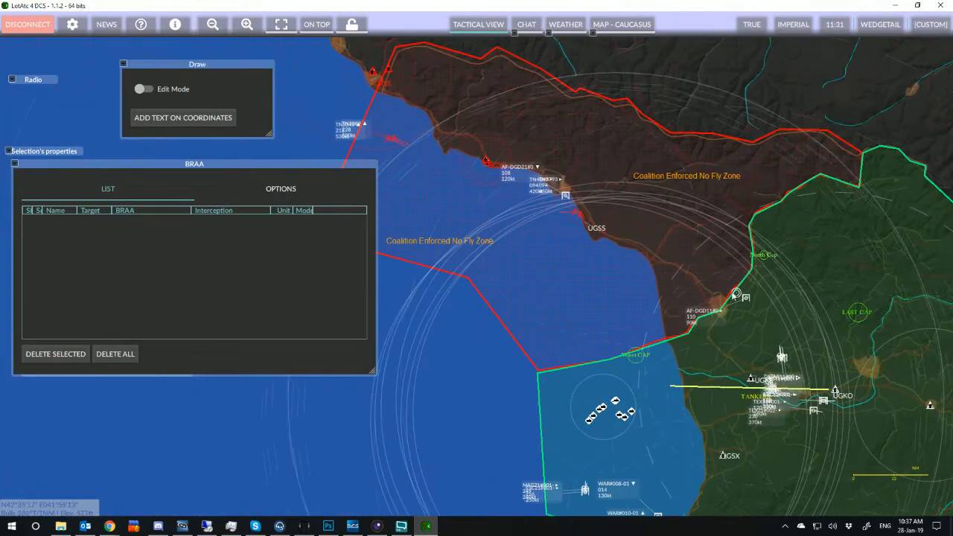
Create a BRAA from Bulls to tanker ARC11#001-01, about 111°M/37NM at 16000 ft.
{"action": "left_click_drag", "start_coordinate": [737, 295], "coordinate": [488, 158]}
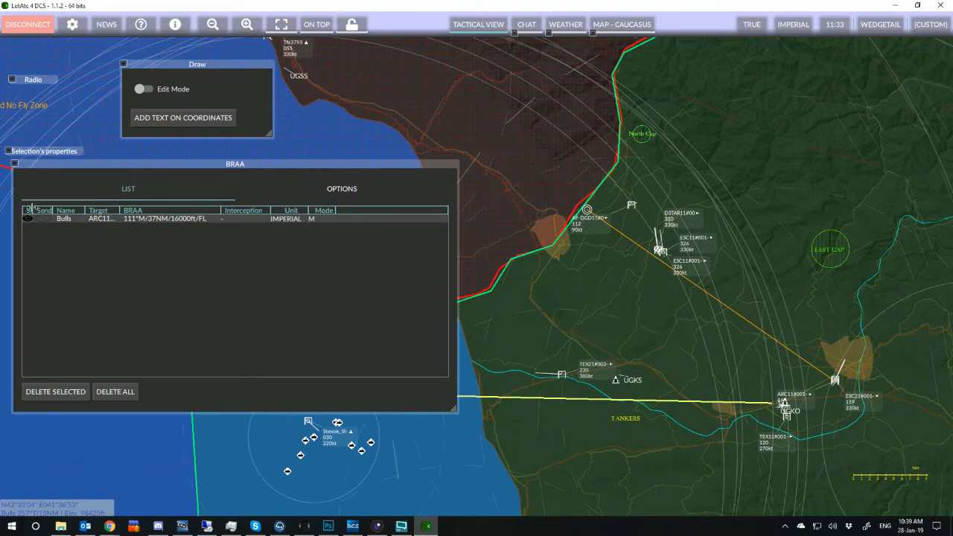
Select the Bulls–ARC11 entry and enable 'Show BRAA text' in the BRAA options.
{"action": "left_click", "coordinate": [175, 218]}
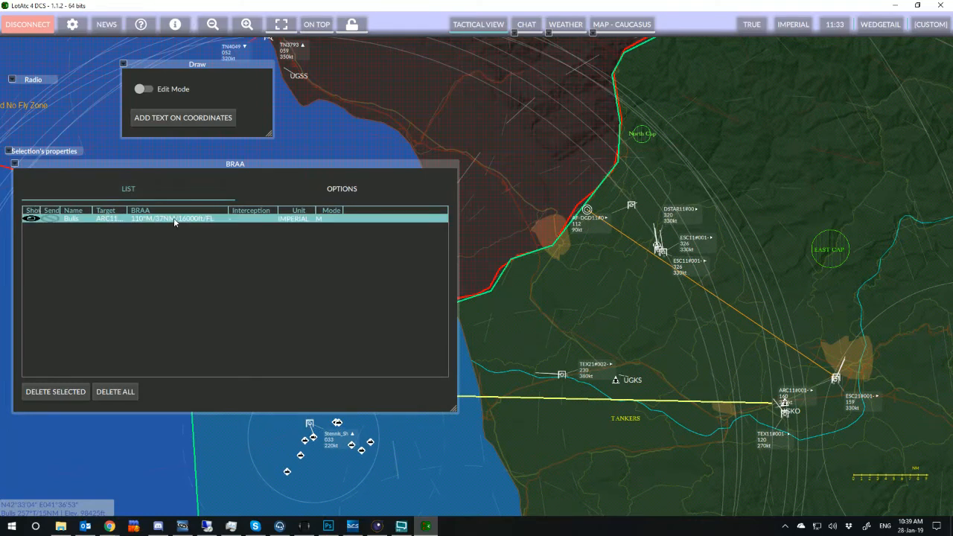
{"action": "left_click", "coordinate": [342, 188]}
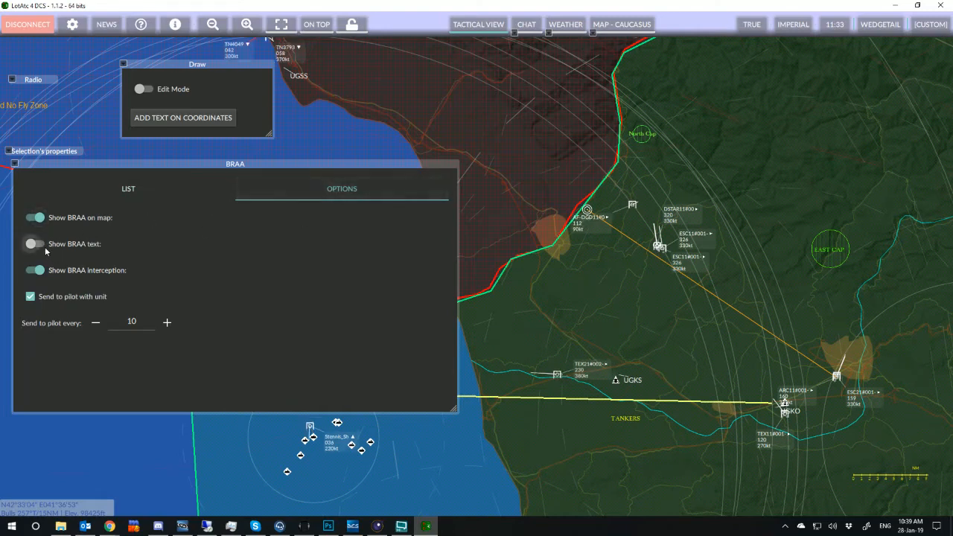
{"action": "left_click", "coordinate": [34, 244]}
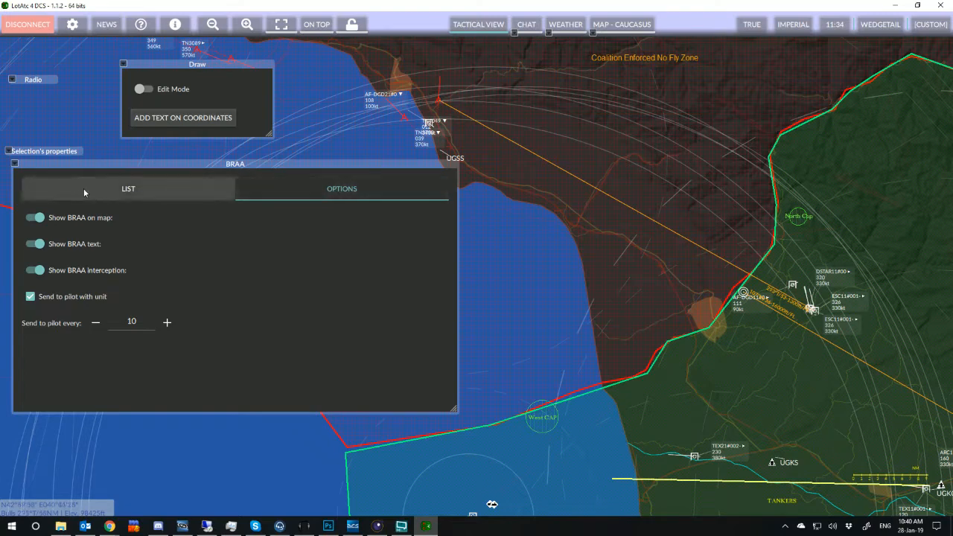
Select the ESC11 to TN4049 BRAA entry, then show ESC11#001-02's properties (32267 ft, 275°T, 393 kt).
{"action": "left_click", "coordinate": [128, 189]}
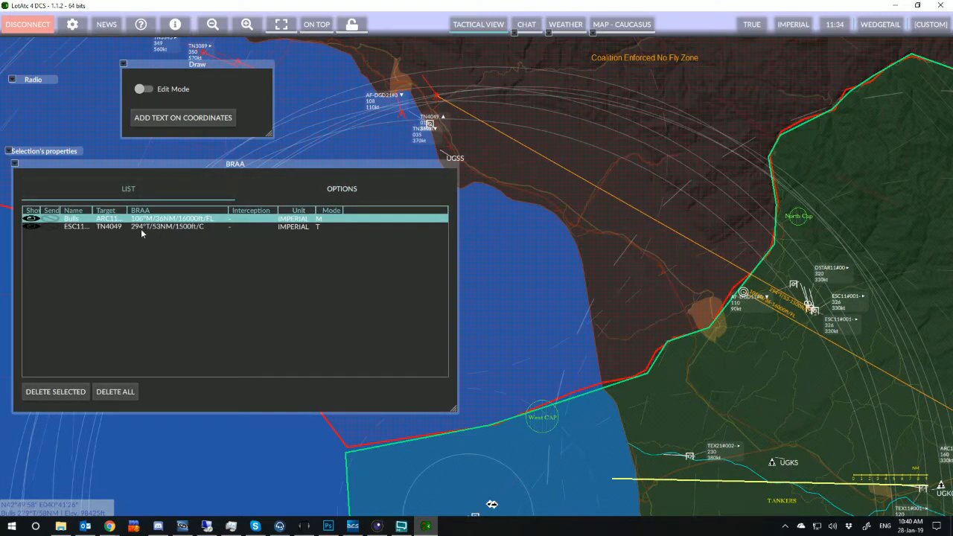
{"action": "left_click", "coordinate": [108, 226]}
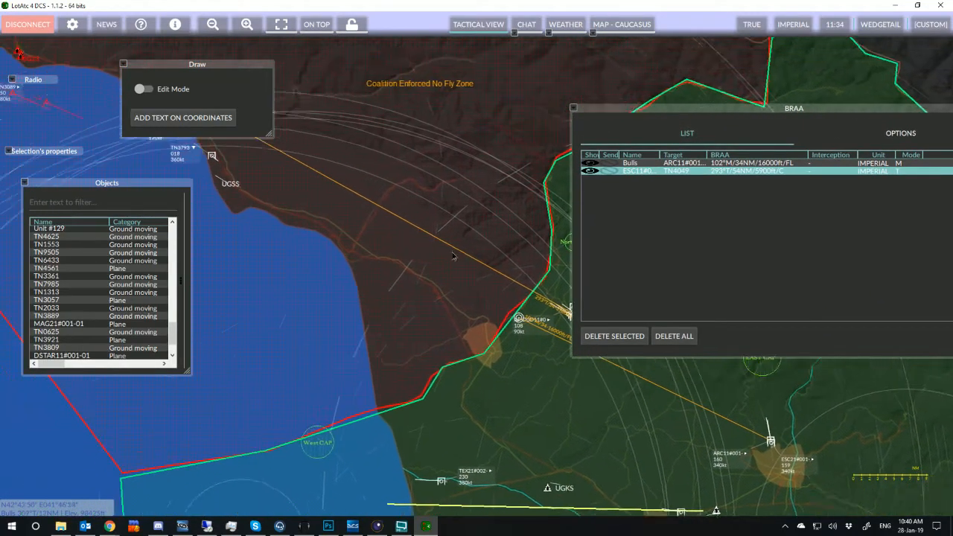
{"action": "left_click", "coordinate": [900, 132]}
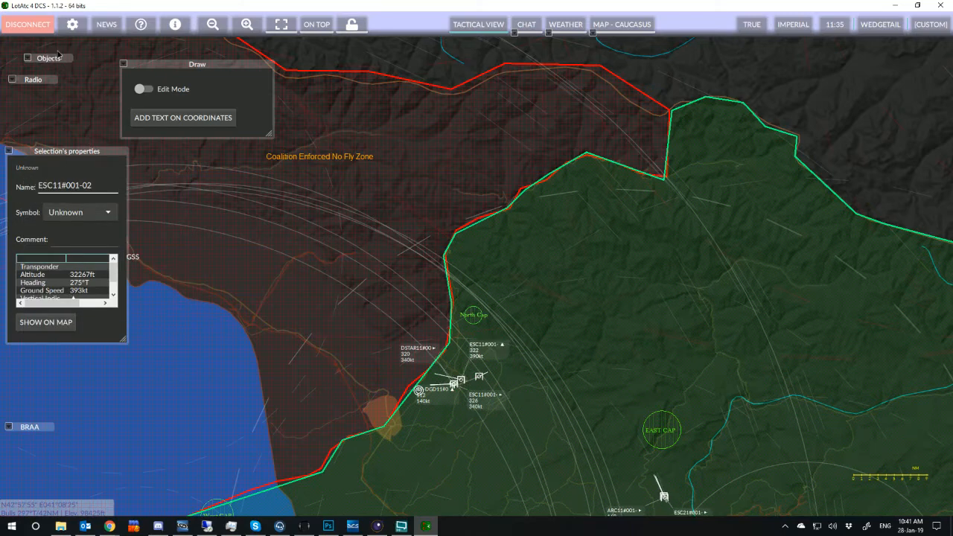
Select the WAR#010-01 track to show its 10633 ft, 087°T, 260 kt properties.
{"action": "left_click", "coordinate": [124, 64]}
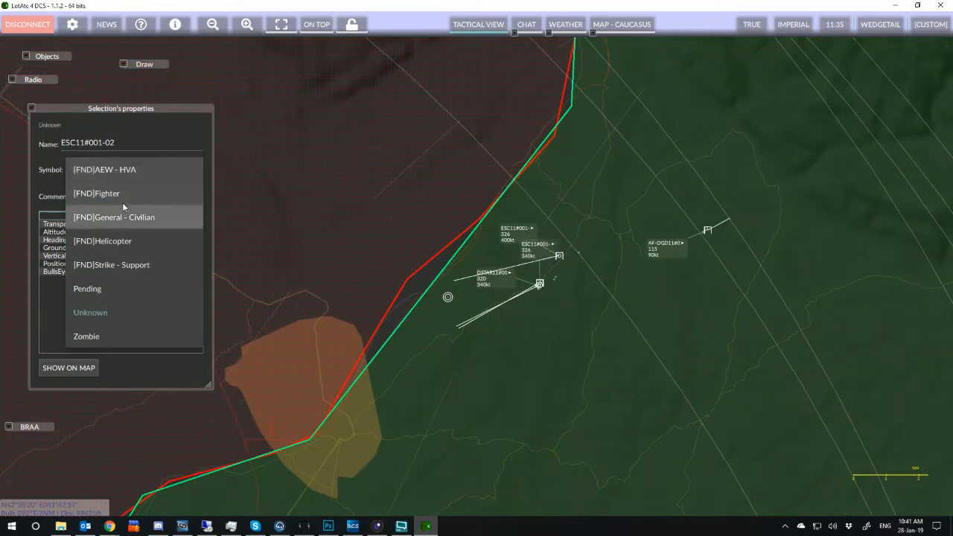
{"action": "left_click", "coordinate": [97, 193]}
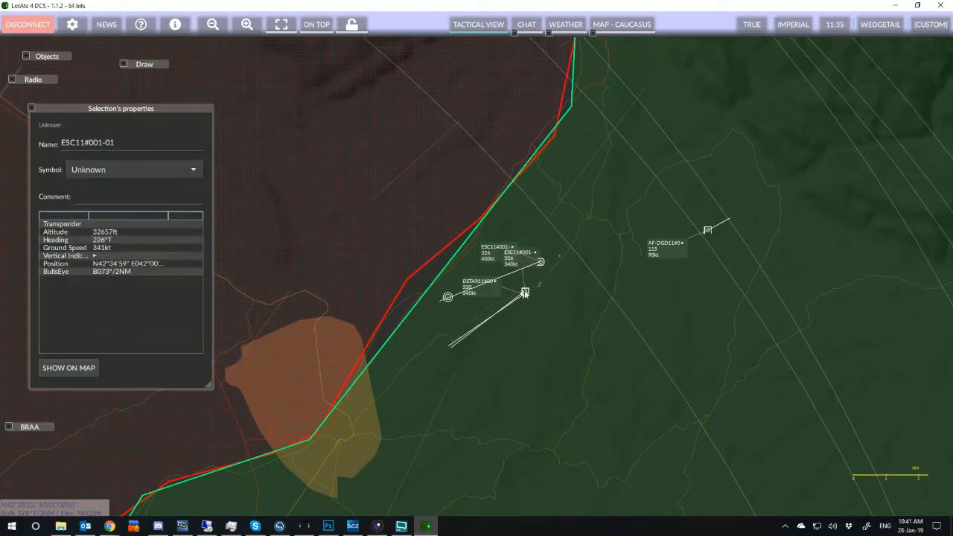
{"action": "left_click", "coordinate": [134, 169]}
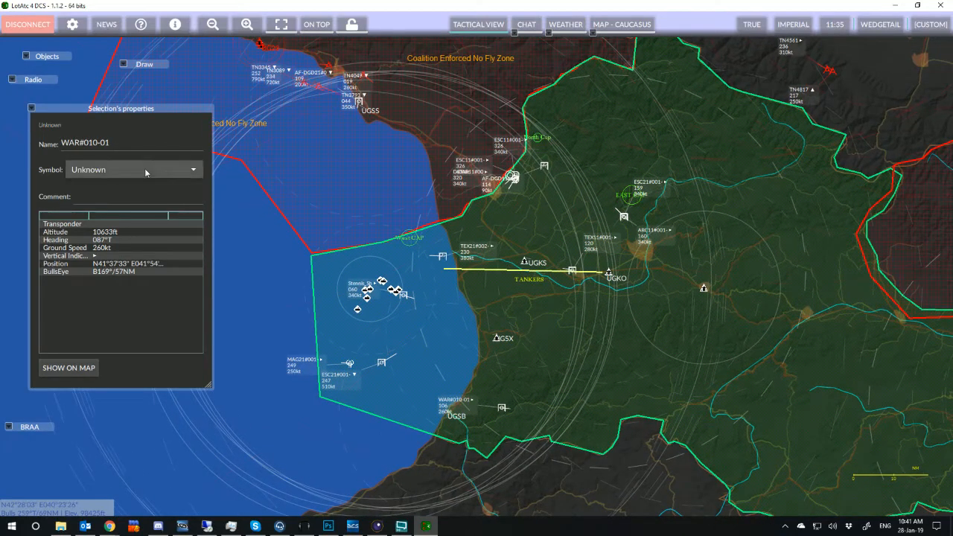
Mark contact TN3089 as Zombie, then reclassify it as [ENY]Bandit.
{"action": "left_click", "coordinate": [135, 169]}
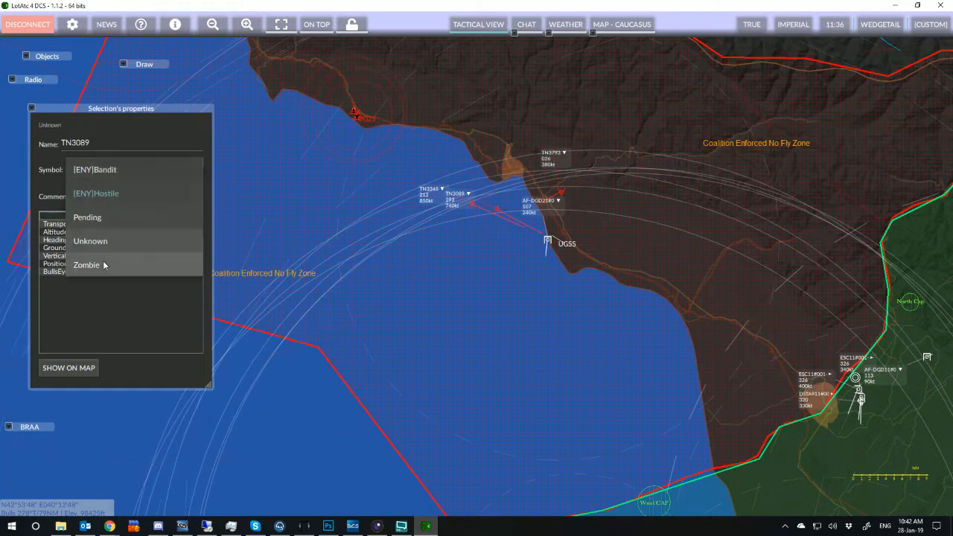
{"action": "left_click", "coordinate": [86, 265]}
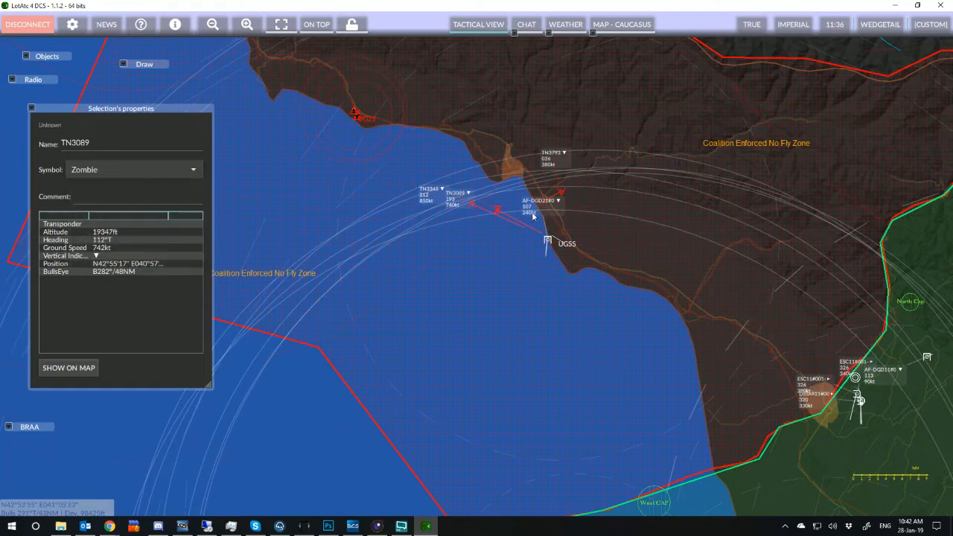
{"action": "left_click", "coordinate": [133, 169]}
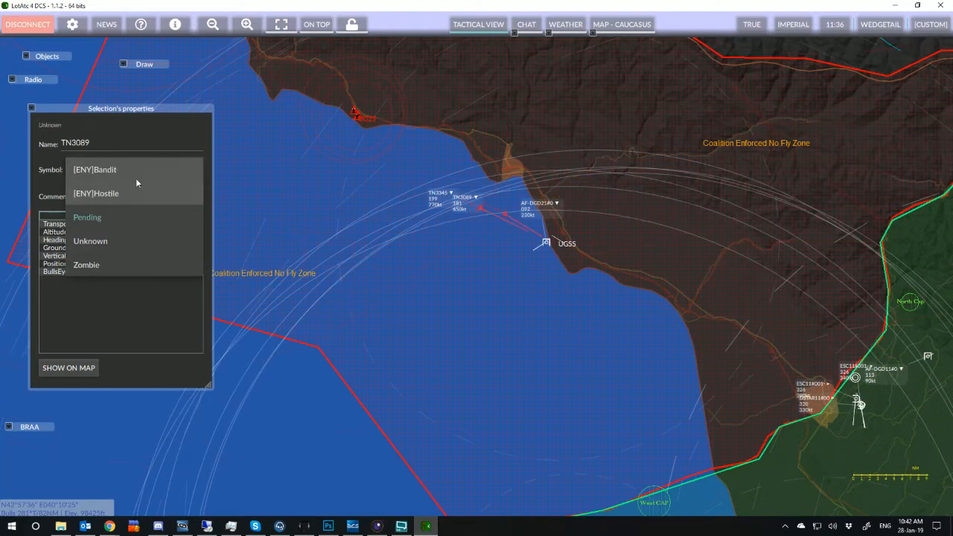
{"action": "left_click", "coordinate": [95, 169]}
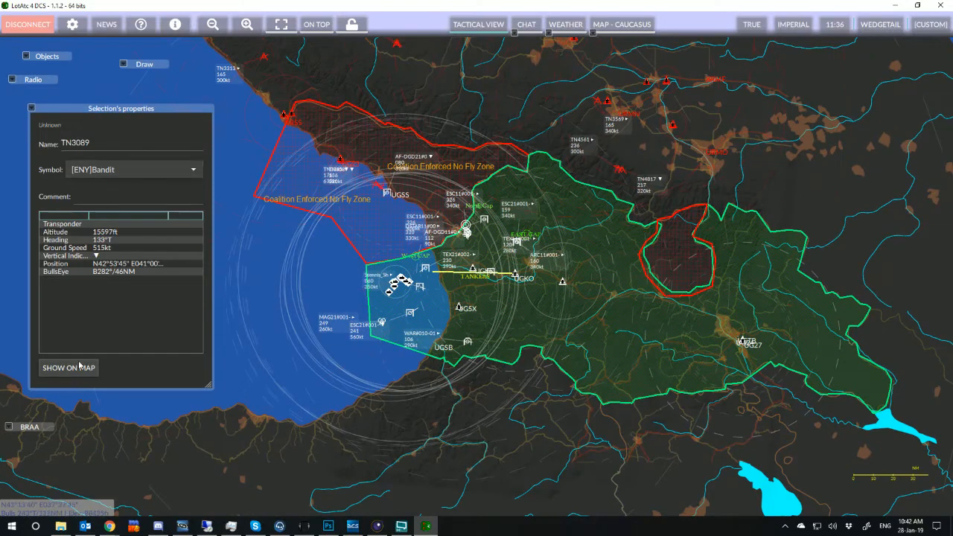
Show TN3089 on the map and switch to the chat view.
{"action": "left_click", "coordinate": [9, 426]}
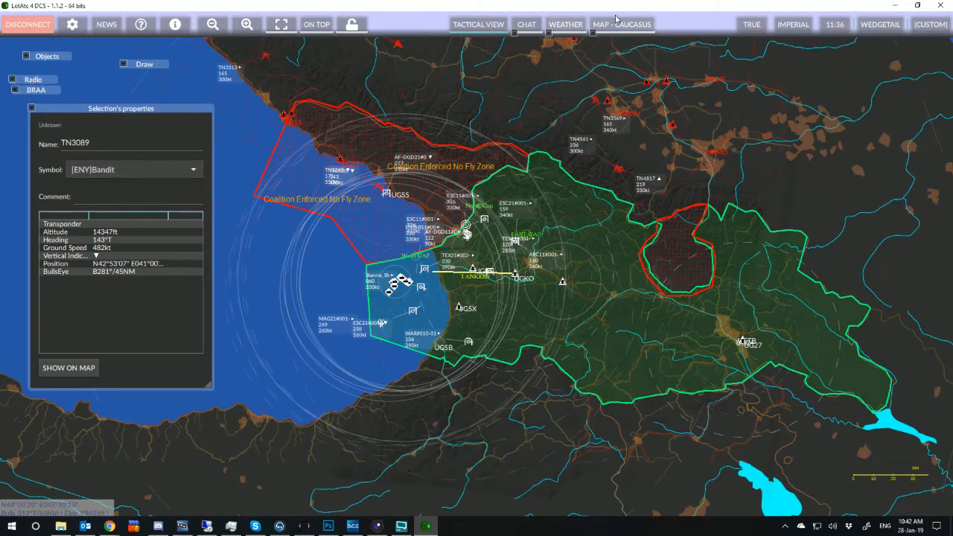
{"action": "left_click", "coordinate": [526, 24]}
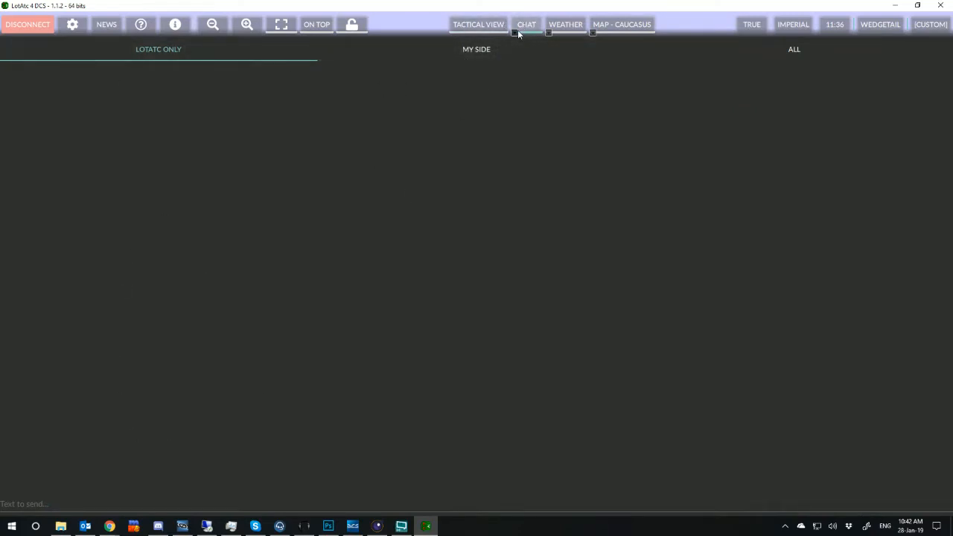
Make the chat a separate dialog and enter 'Hi there from Wedgetail' on the MY SIDE channel.
{"action": "right_click", "coordinate": [526, 33]}
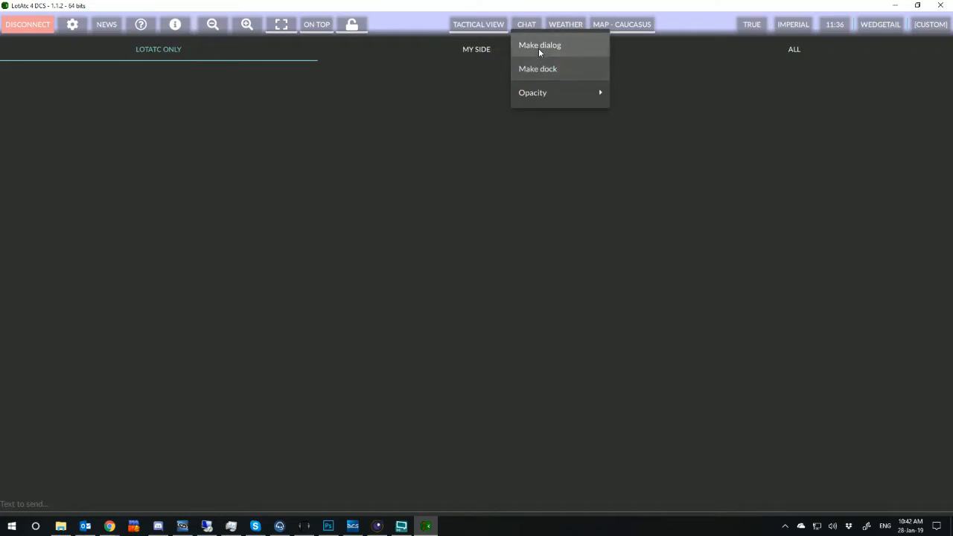
{"action": "left_click", "coordinate": [539, 45]}
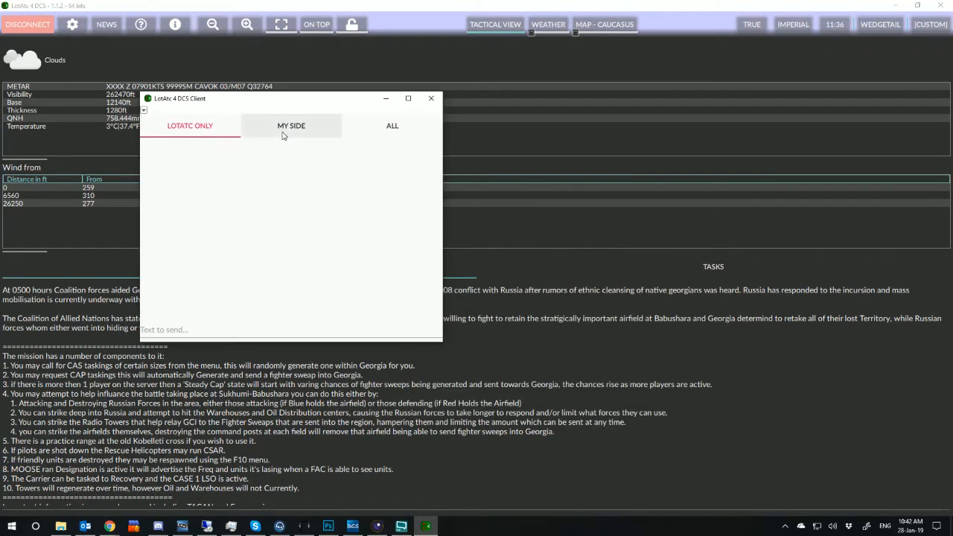
{"action": "left_click", "coordinate": [291, 125]}
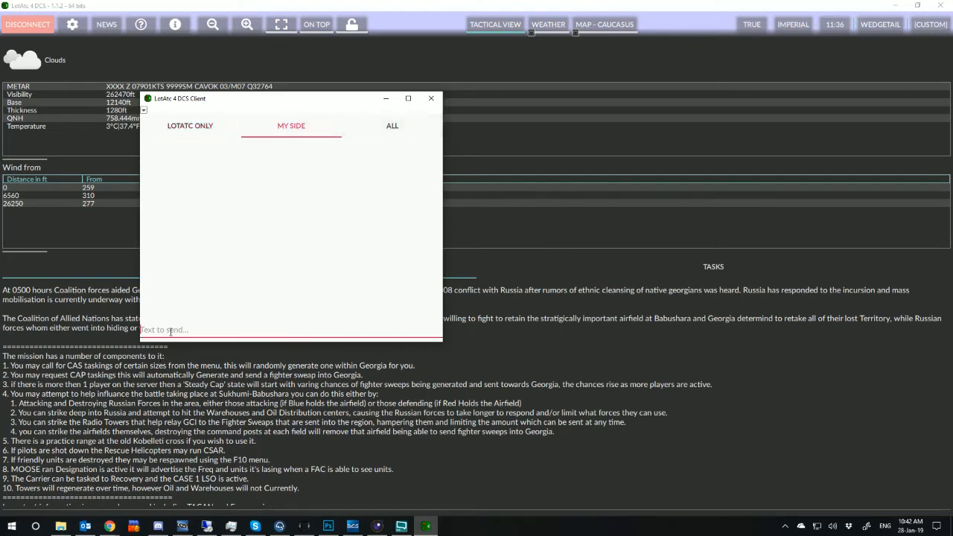
{"action": "type", "text": "W"}
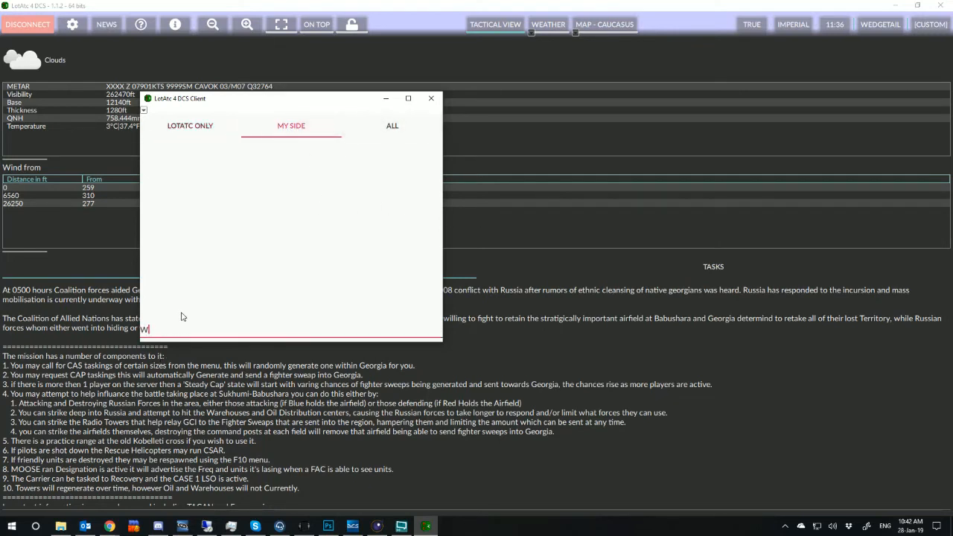
{"action": "type", "text": "Hi there from"}
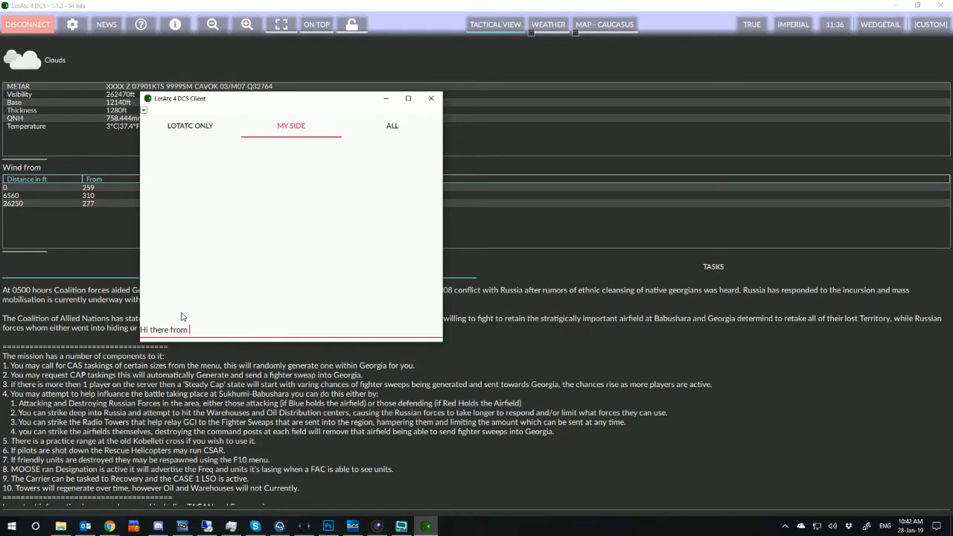
{"action": "type", "text": "Wedgetail"}
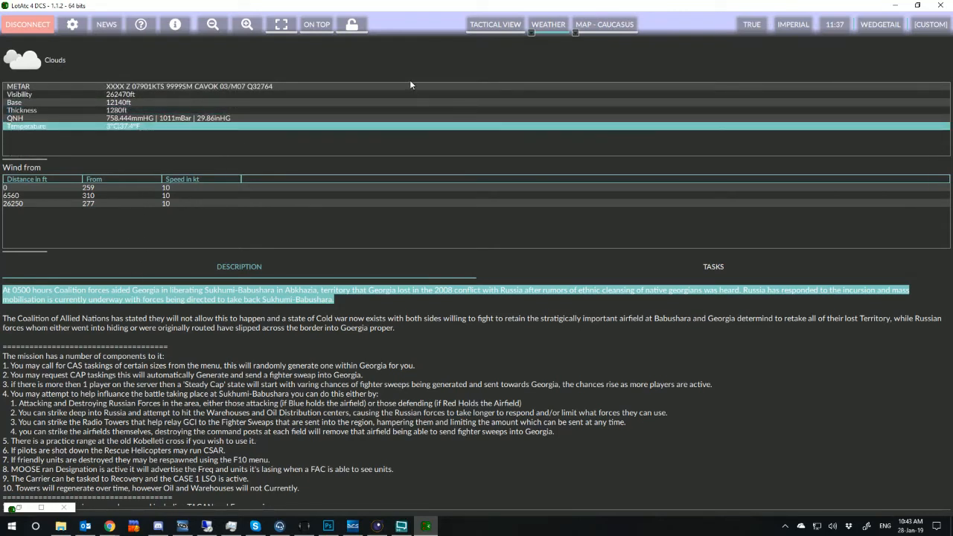
Review the Caucasus map layer settings and return to the tactical view.
{"action": "left_click", "coordinate": [605, 24]}
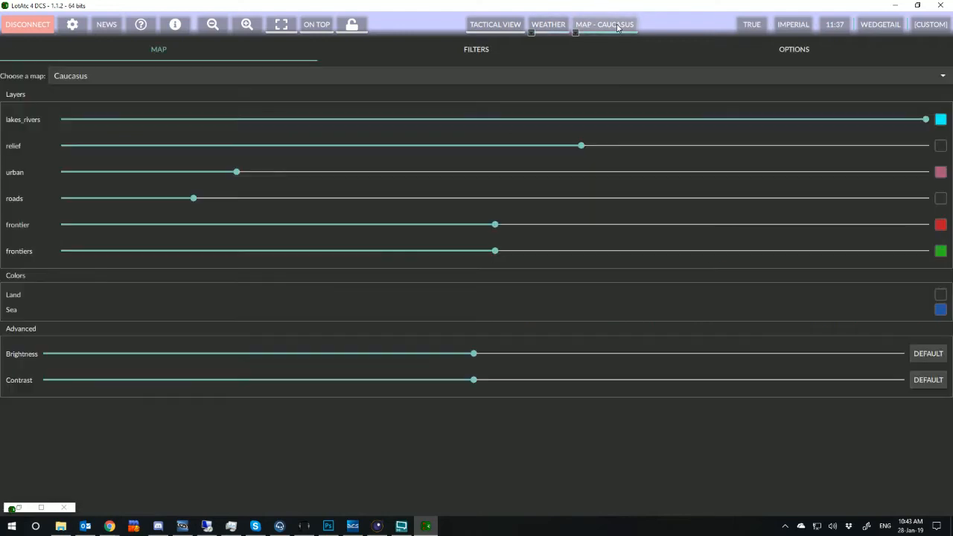
{"action": "left_click", "coordinate": [605, 24]}
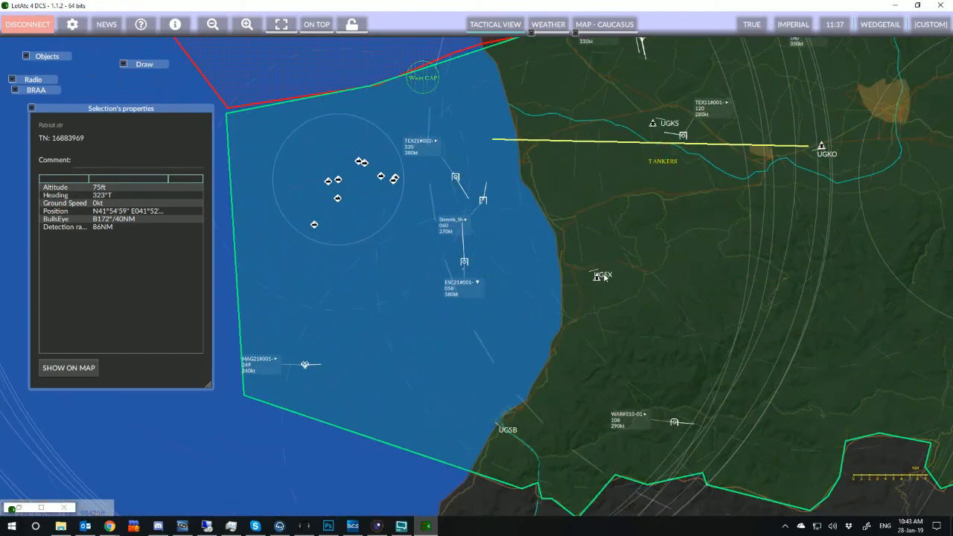
Select the UG5X Kobuleti airbase and close its airfield chart window.
{"action": "left_click", "coordinate": [596, 276]}
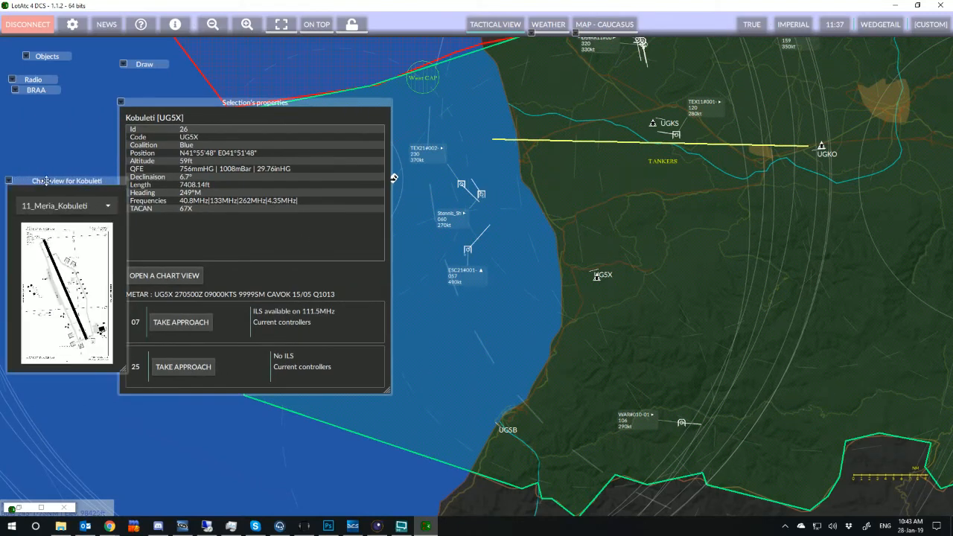
{"action": "left_click", "coordinate": [164, 276]}
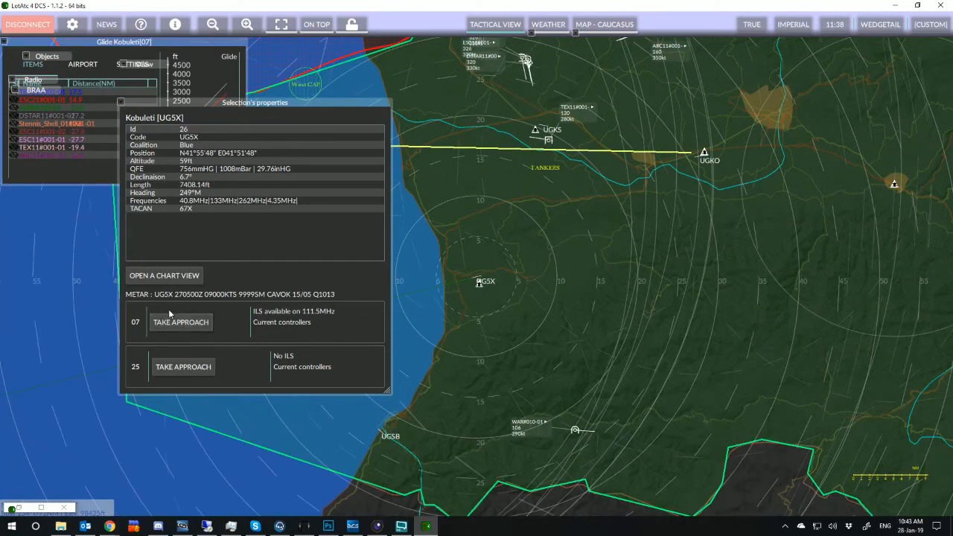
Take the Kobuleti runway 07 approach, opening the Glide Kobuleti[07] window.
{"action": "left_click", "coordinate": [180, 322]}
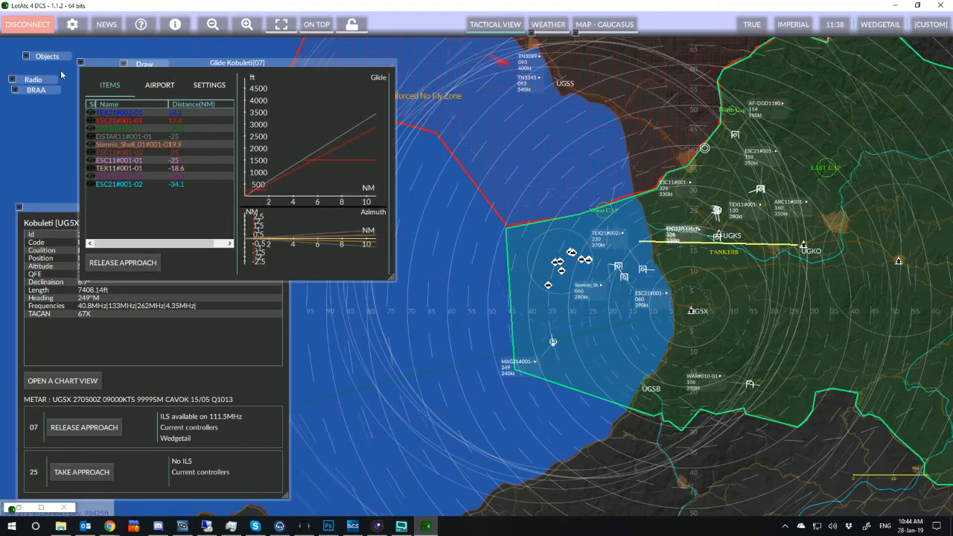
{"action": "right_click", "coordinate": [143, 63]}
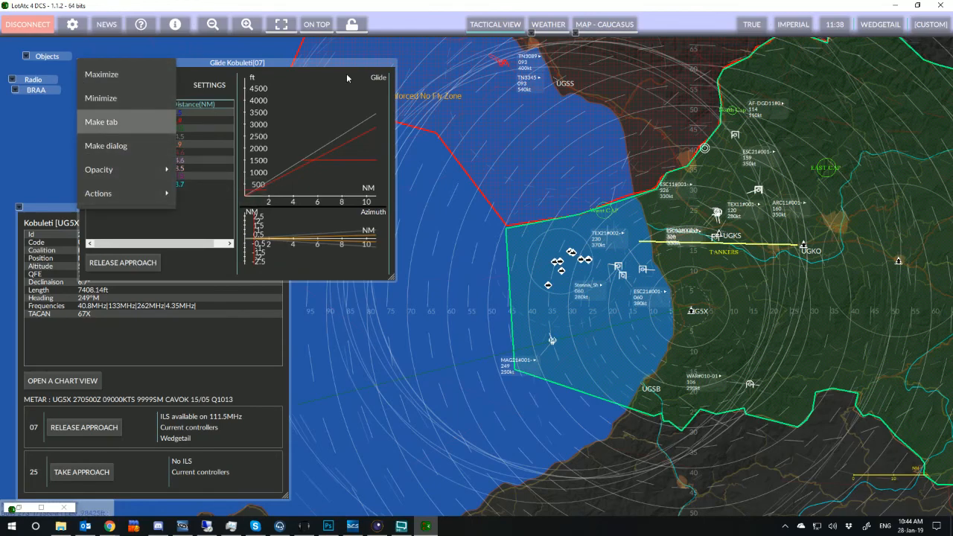
{"action": "left_click", "coordinate": [101, 122]}
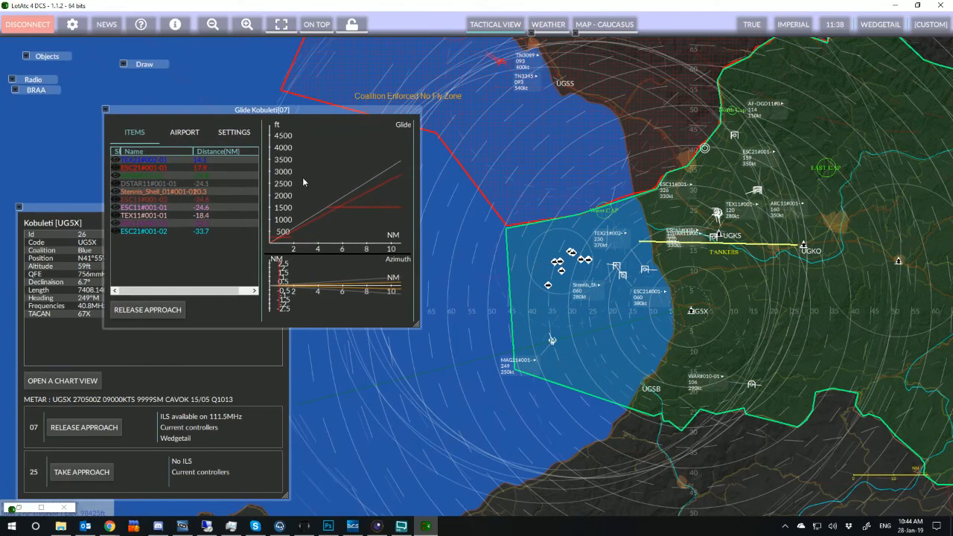